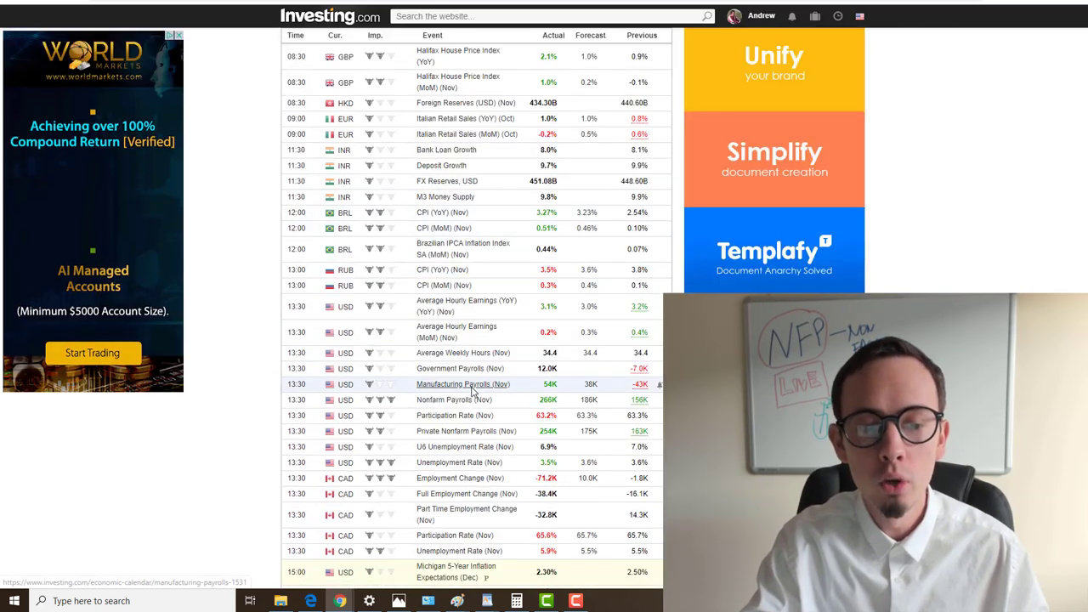
- Close out the open Gold sell trade, locking in about €1,563 profit (62.53%)
scroll("down", 3)
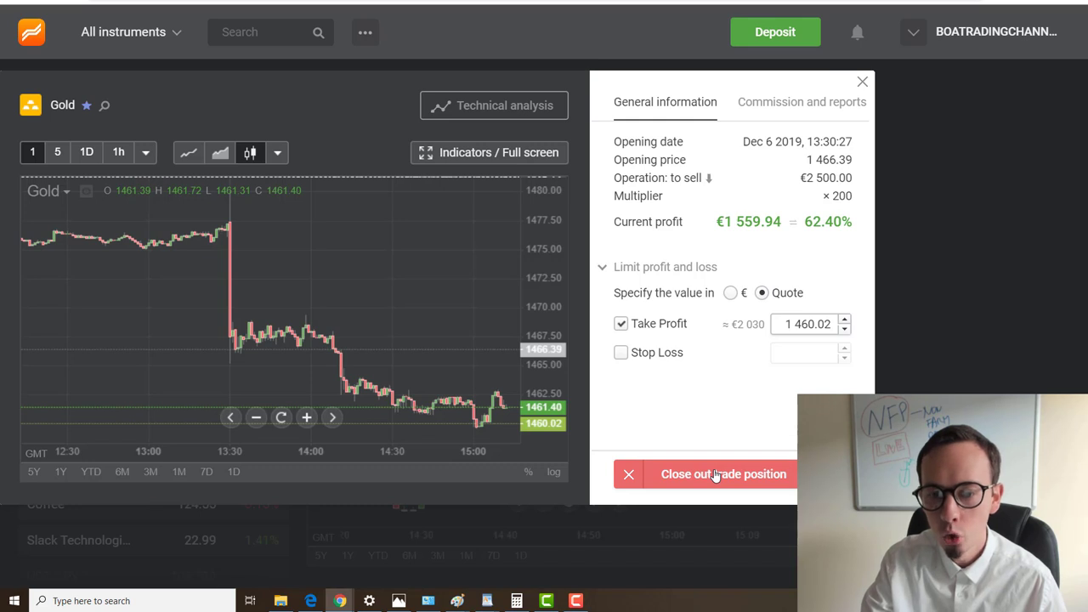
left_click(725, 473)
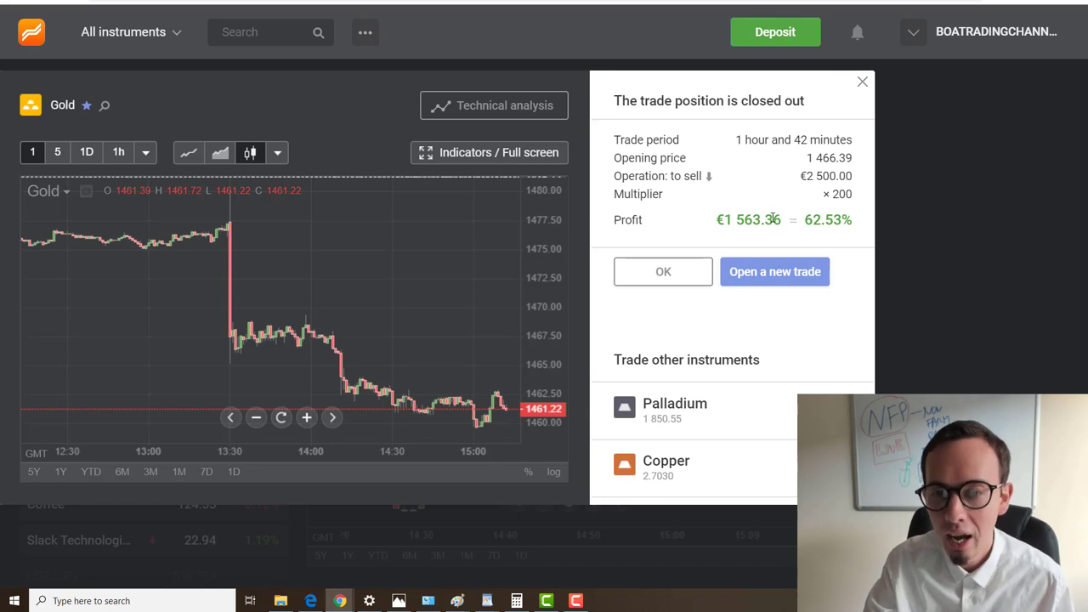
double_click(819, 219)
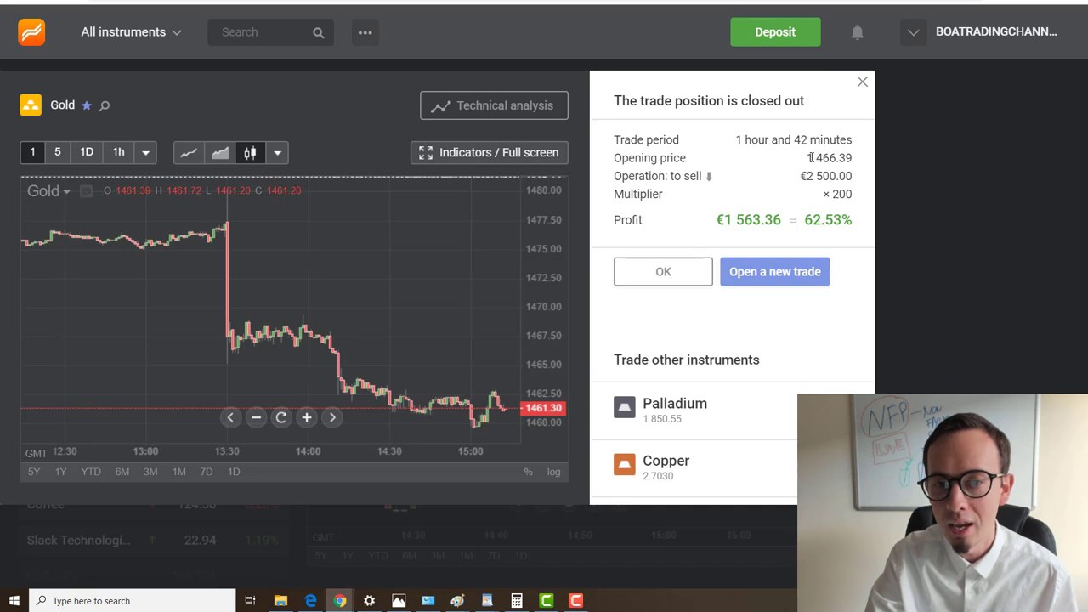
mouse_move(419, 391)
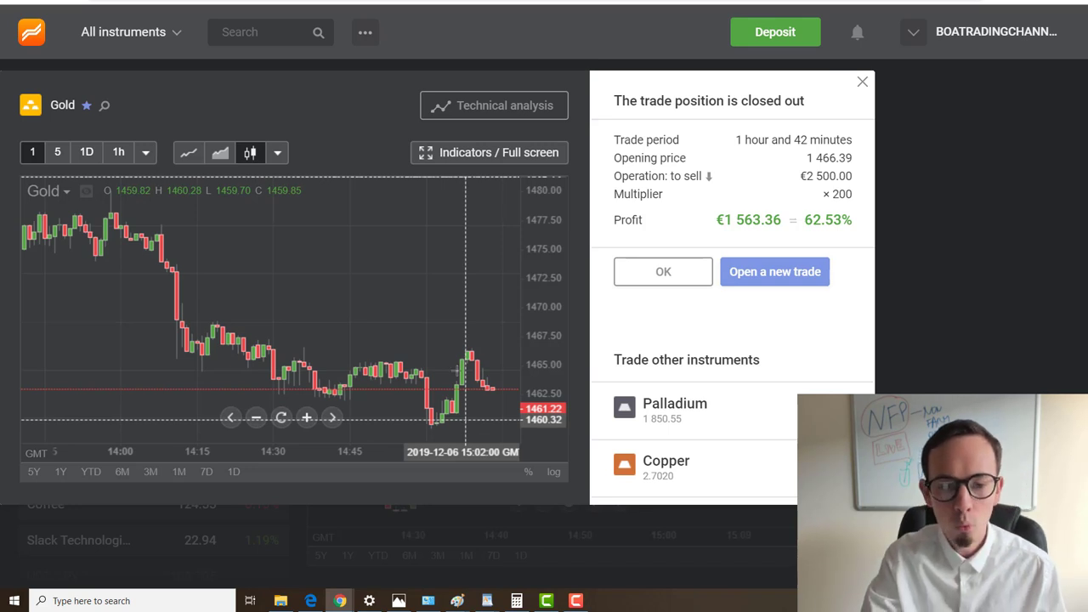
- View Gold as 5-minute then hourly candles, then show the closed-out trades list
left_click(56, 153)
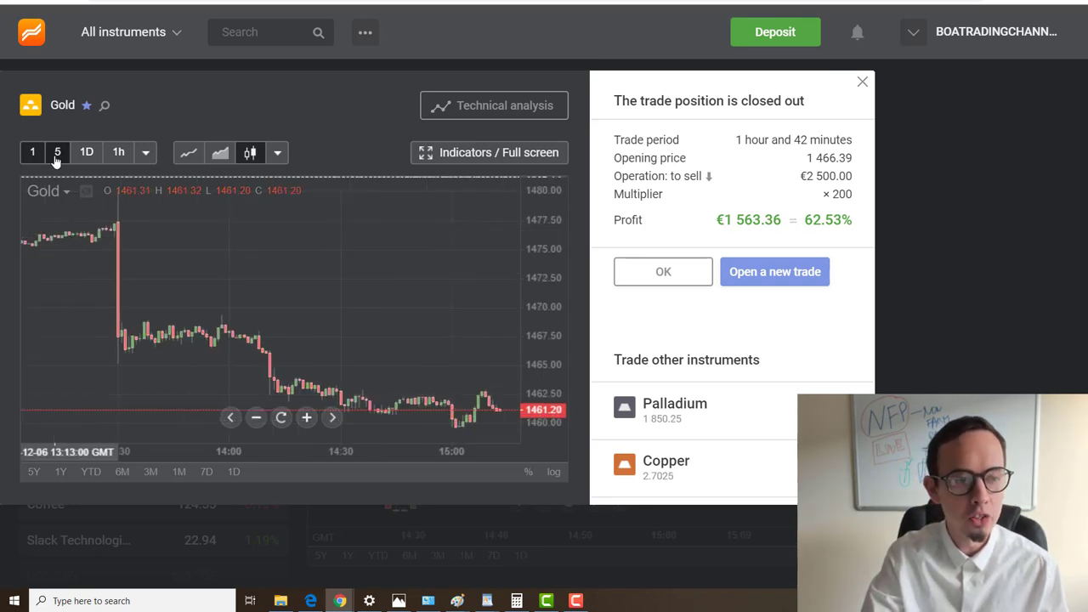
left_click(57, 153)
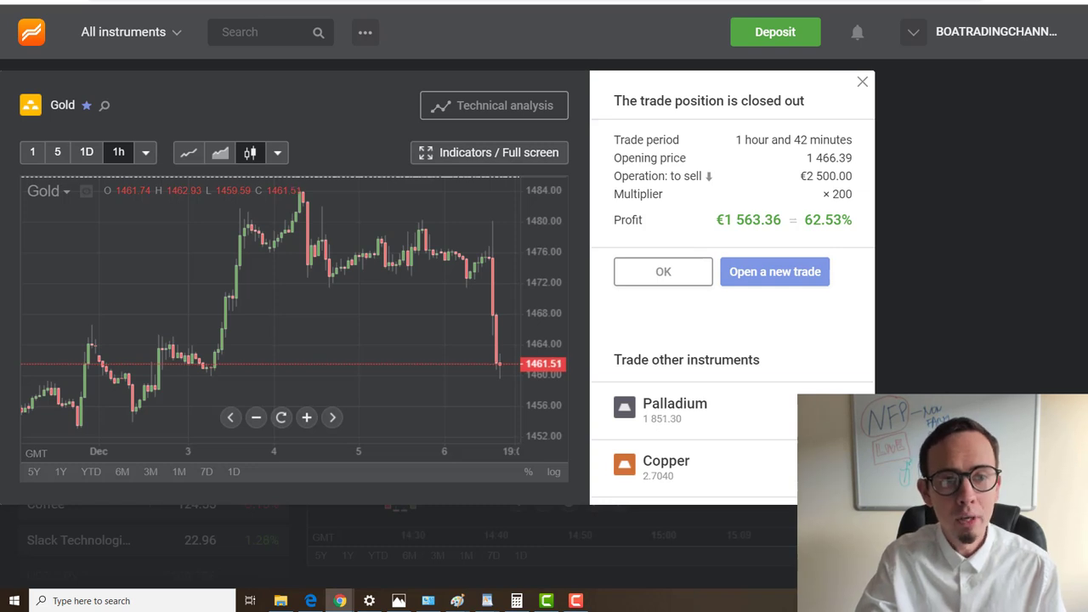
left_click(663, 272)
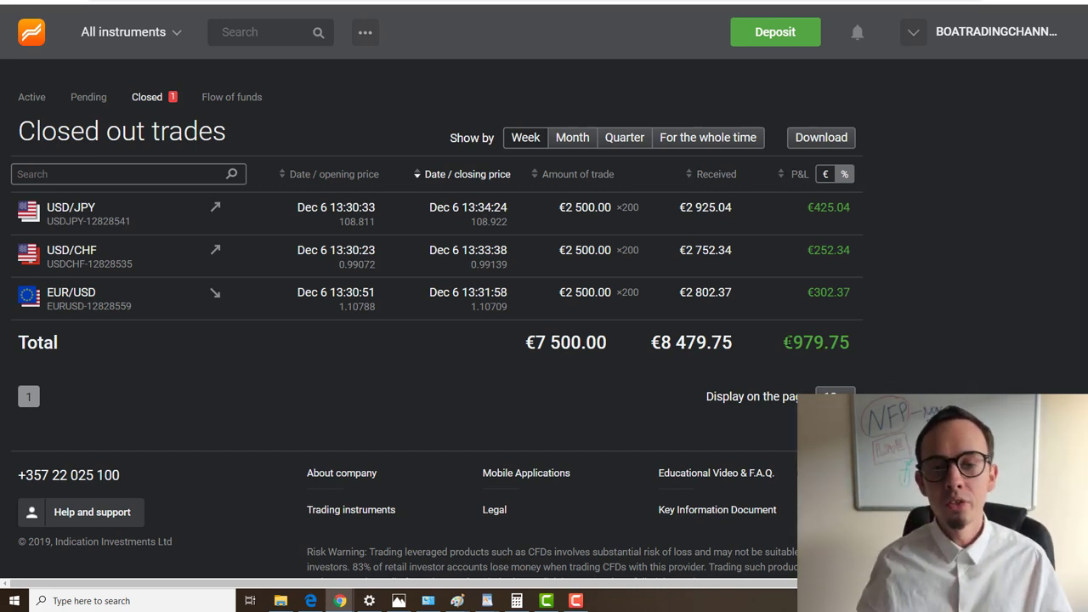
mouse_move(565, 364)
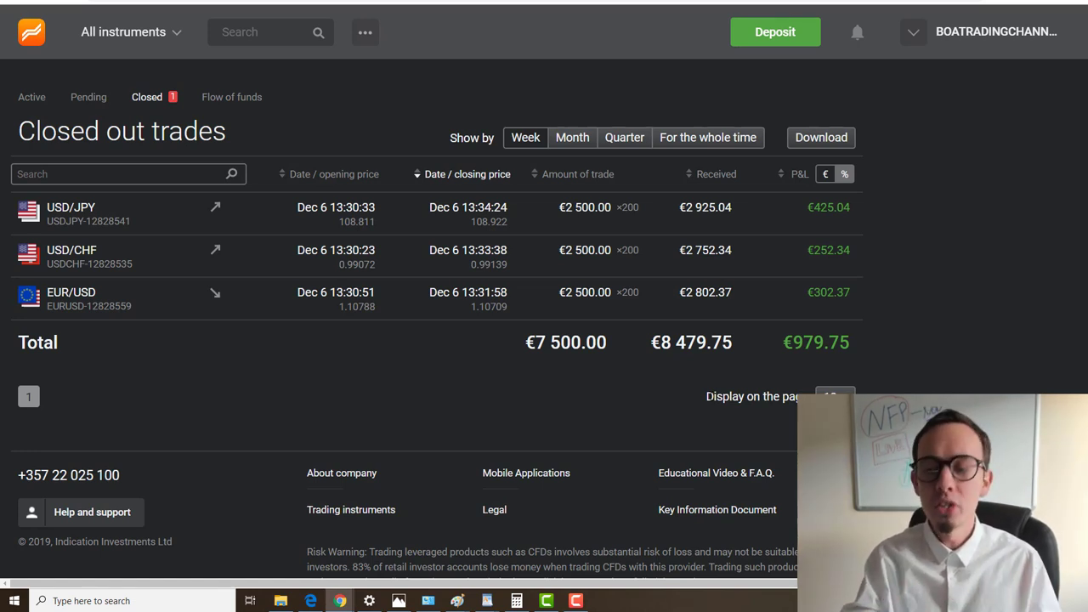
mouse_move(623, 265)
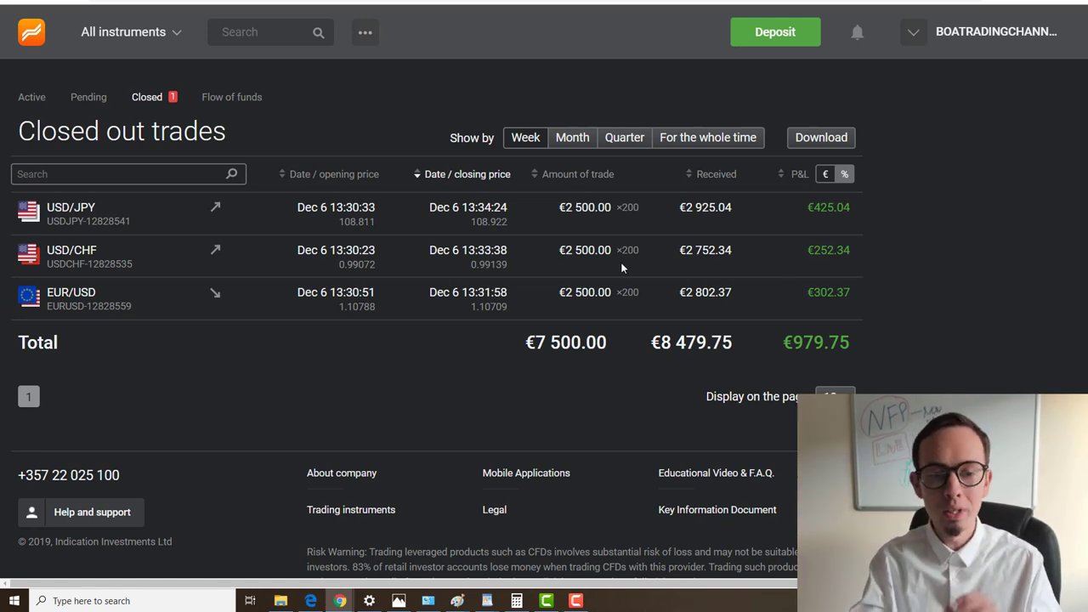
mouse_move(468, 298)
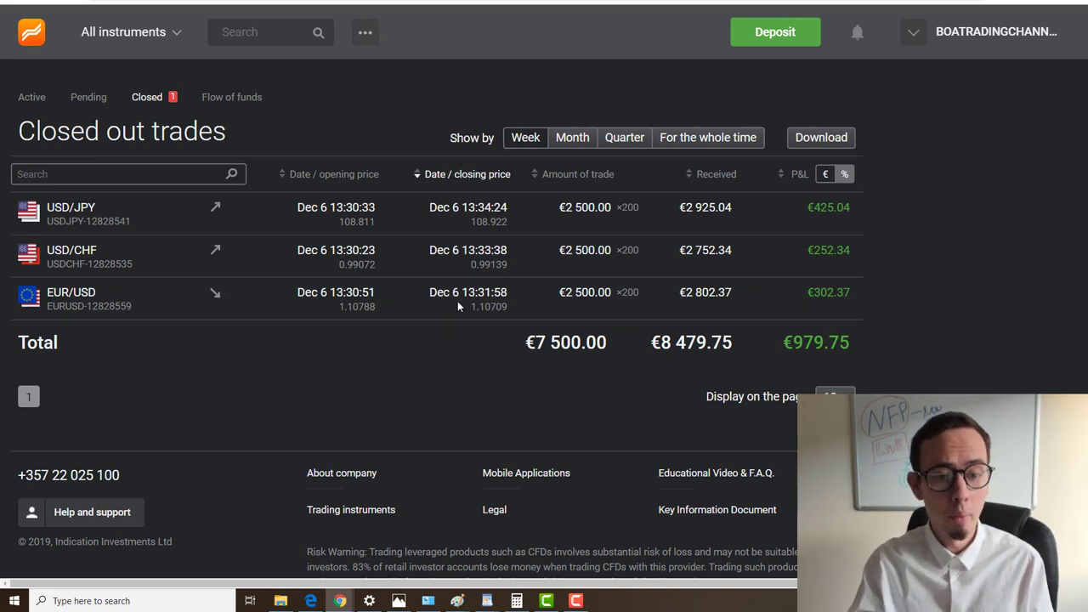
mouse_move(597, 293)
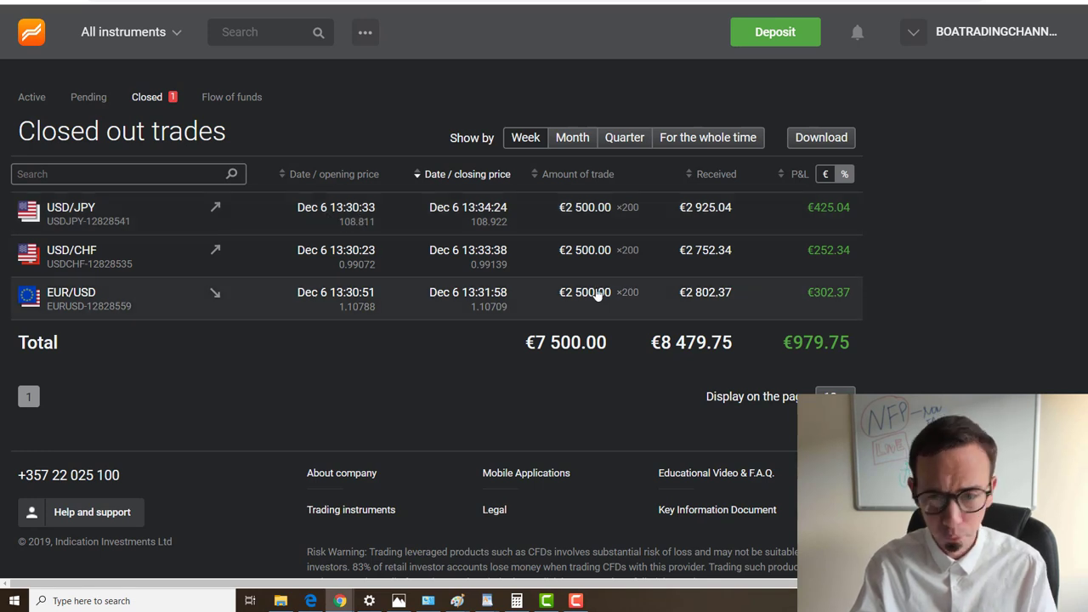
mouse_move(508, 223)
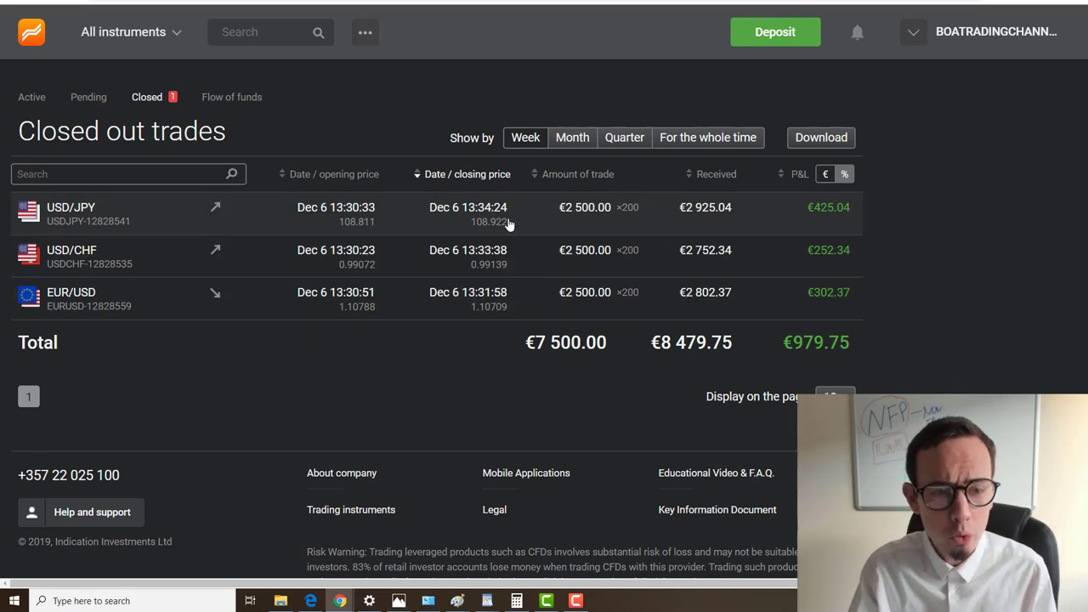
mouse_move(585, 226)
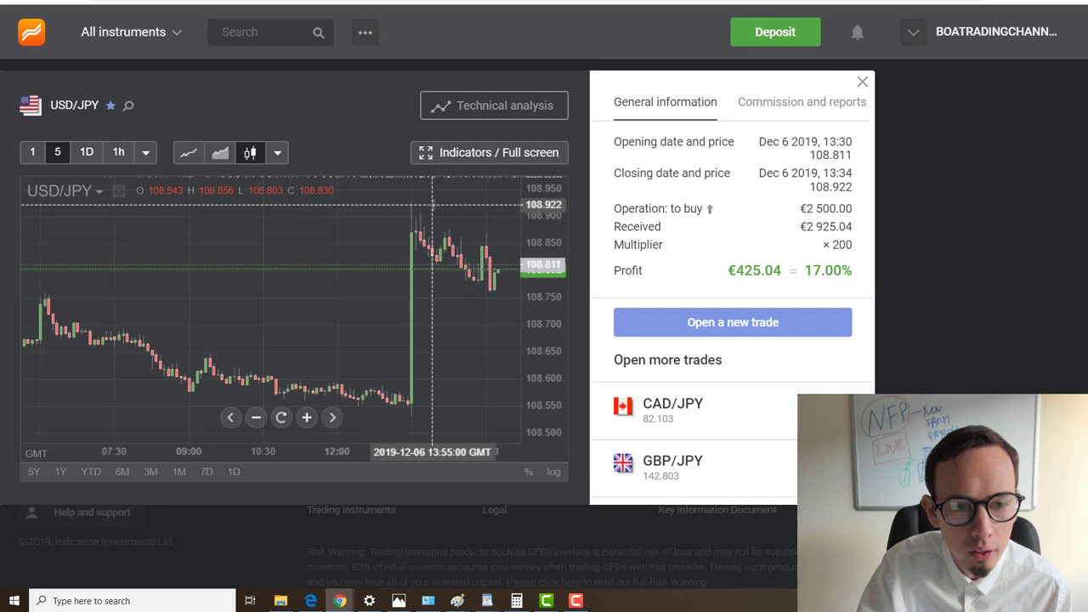
mouse_move(344, 248)
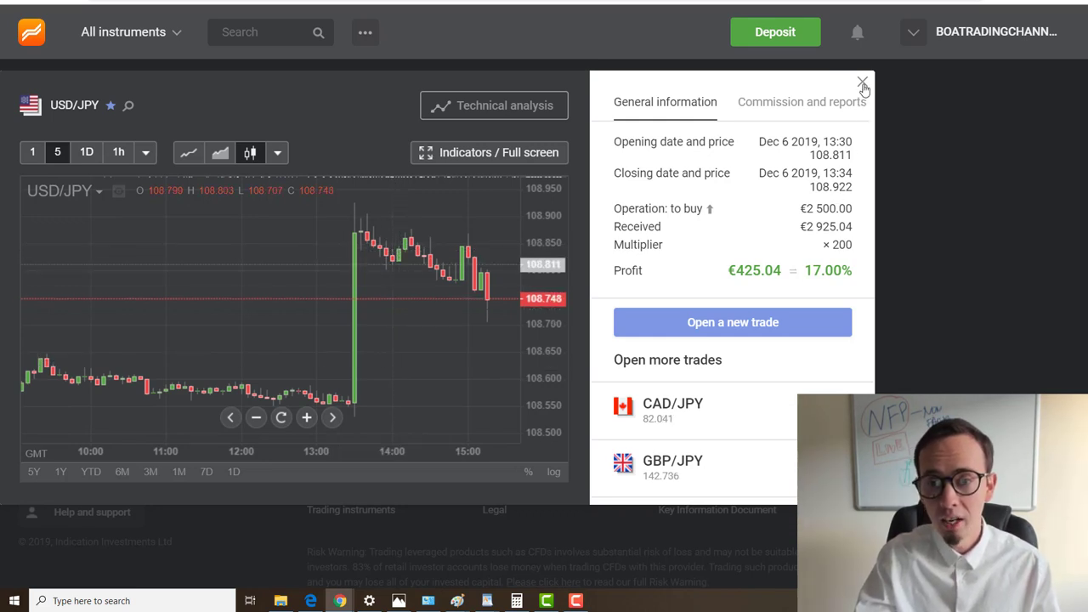
left_click(860, 80)
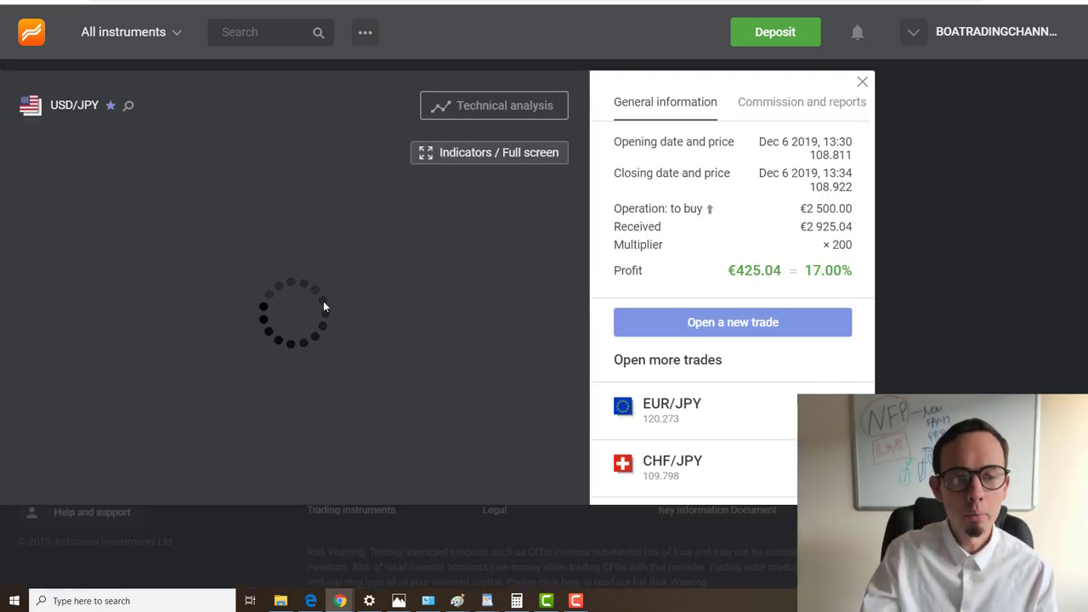
left_click(139, 153)
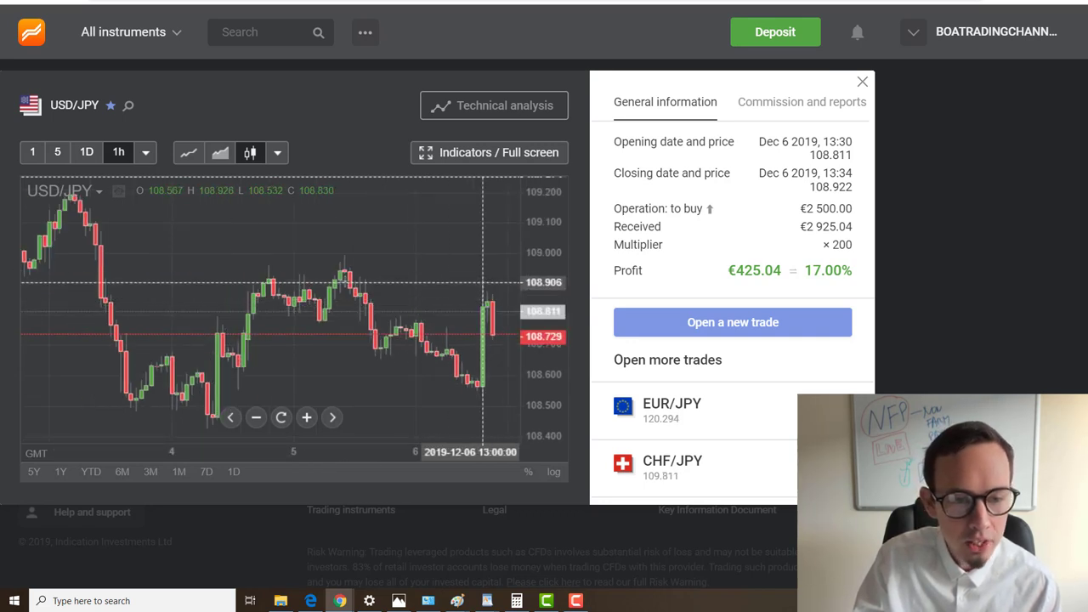
mouse_move(268, 281)
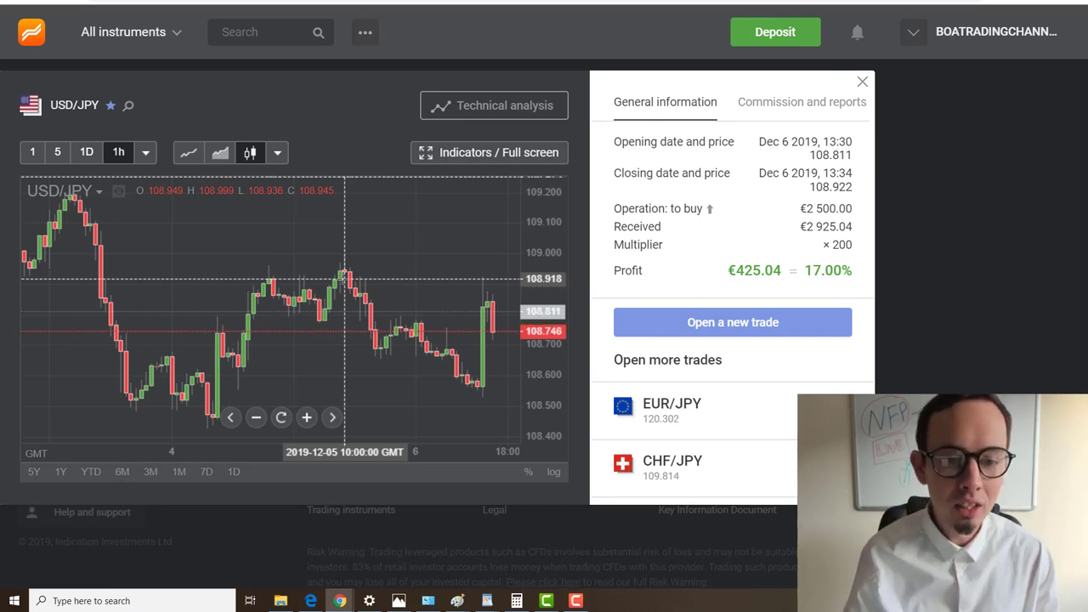
mouse_move(481, 279)
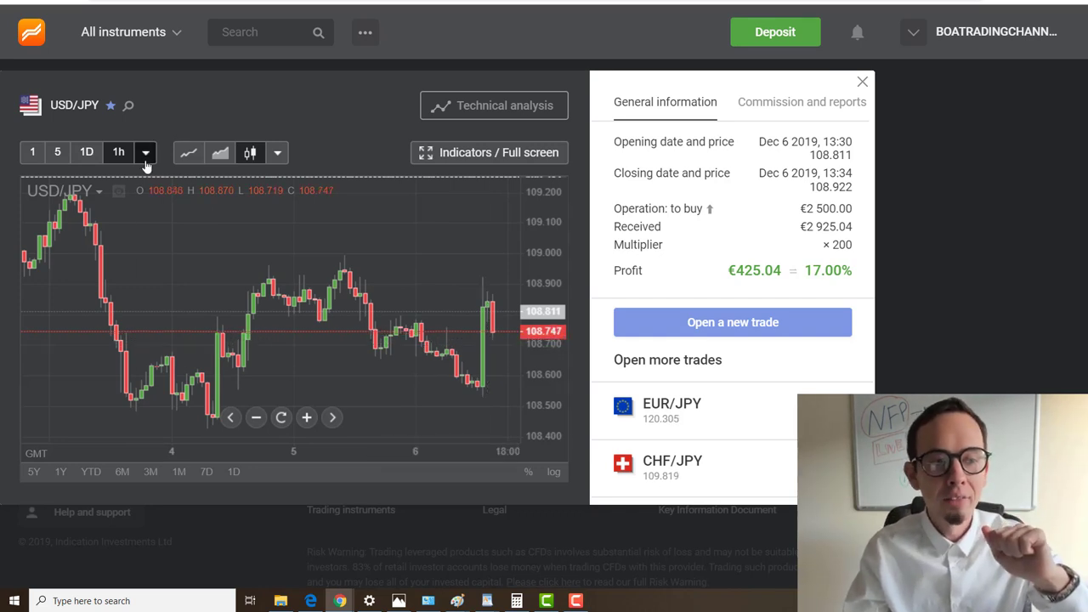
left_click(144, 153)
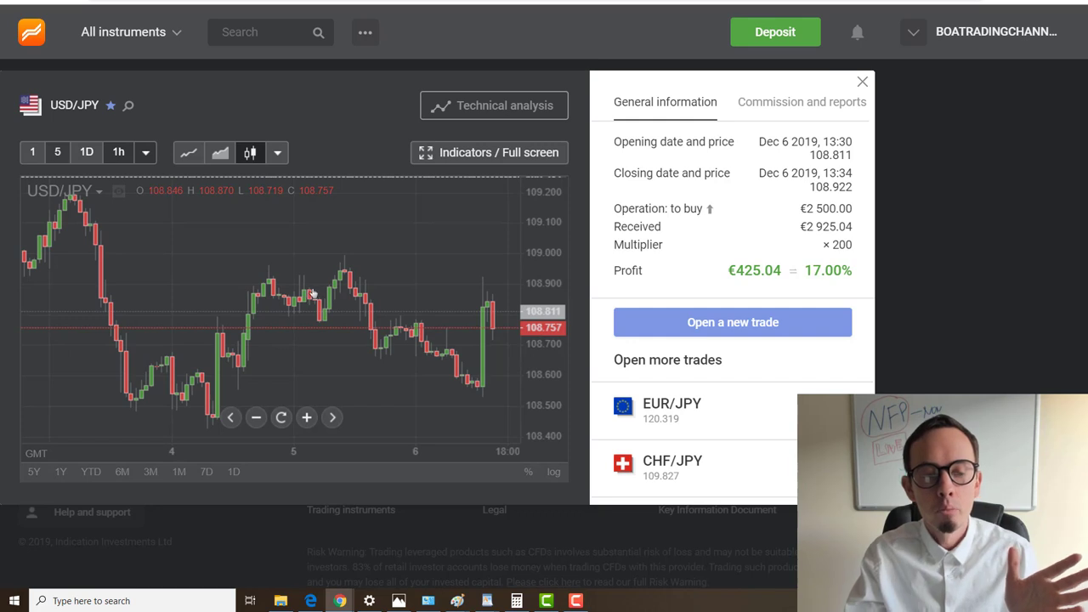
mouse_move(272, 275)
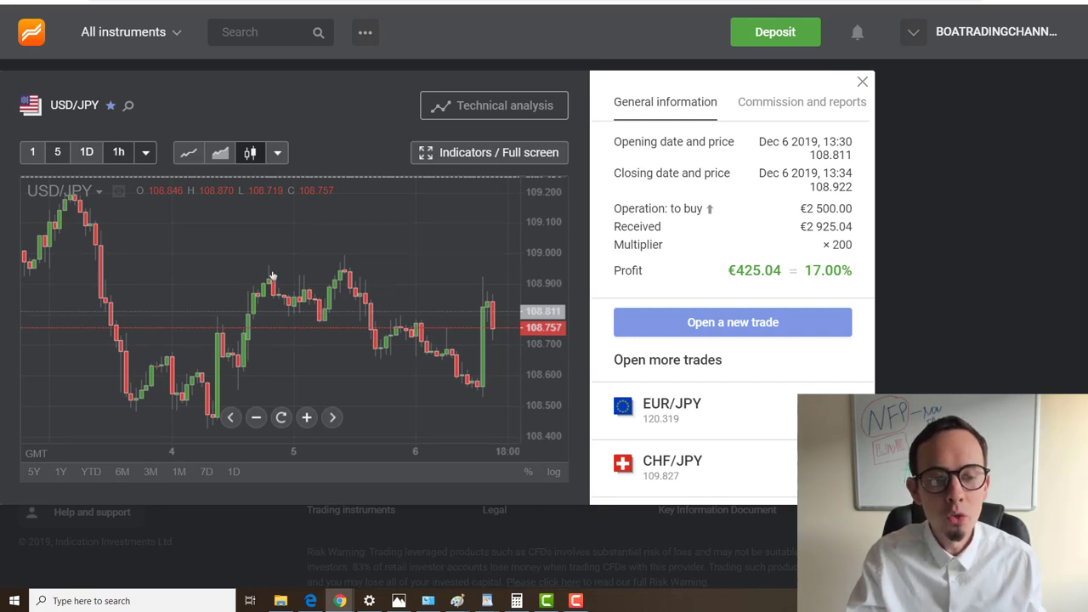
left_click(58, 153)
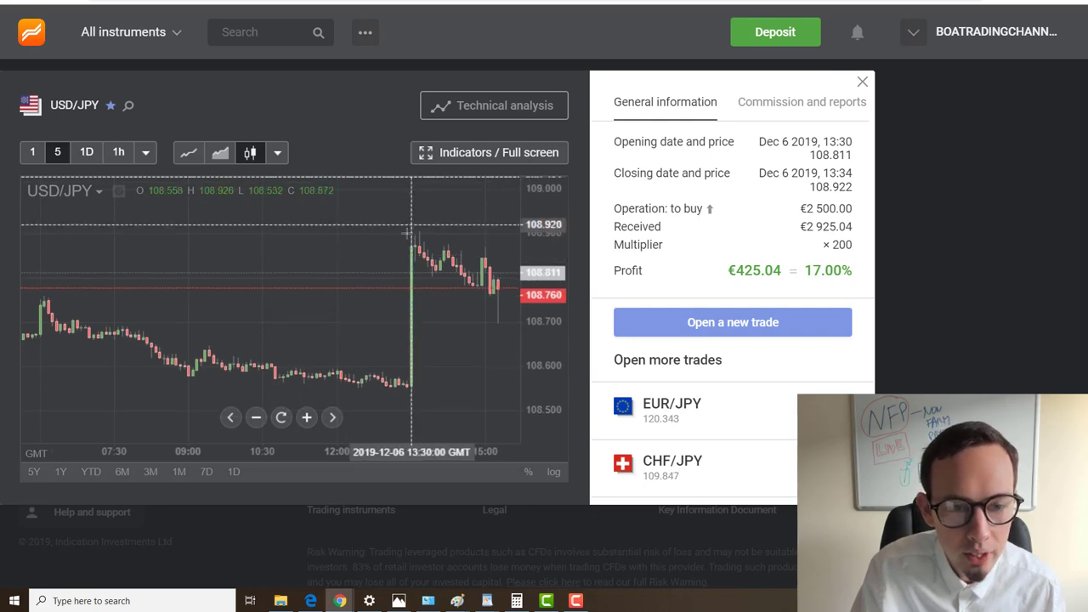
left_click(31, 153)
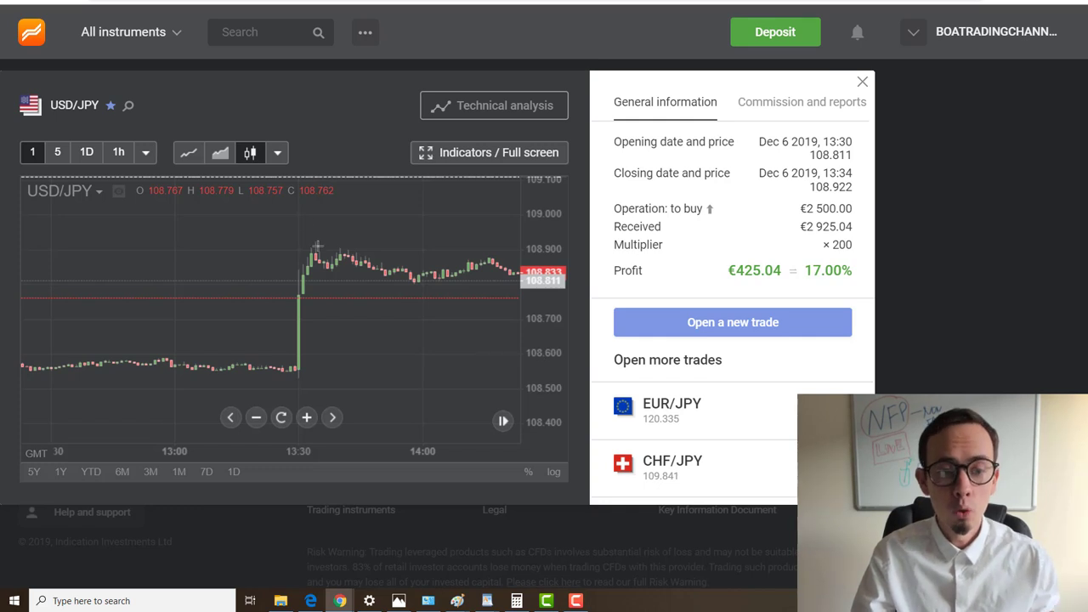
mouse_move(316, 255)
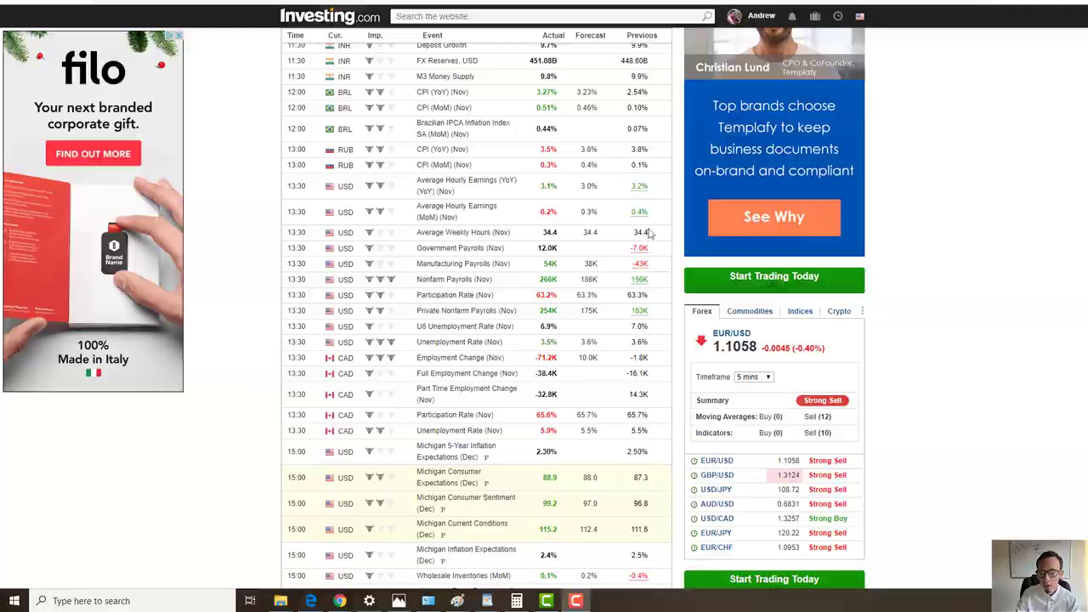
scroll("down", 3)
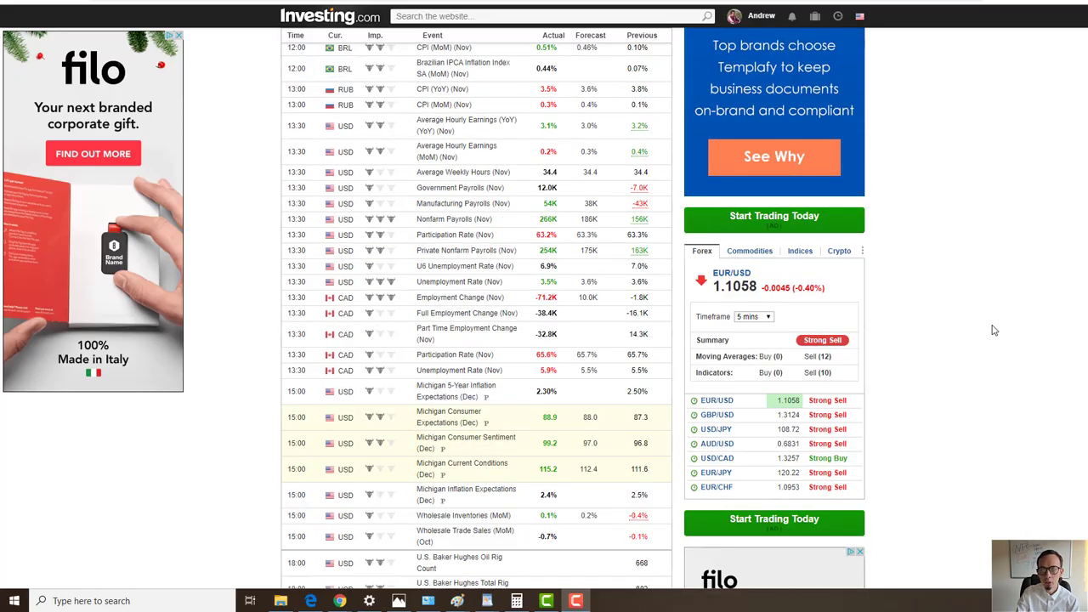
scroll("down", 3)
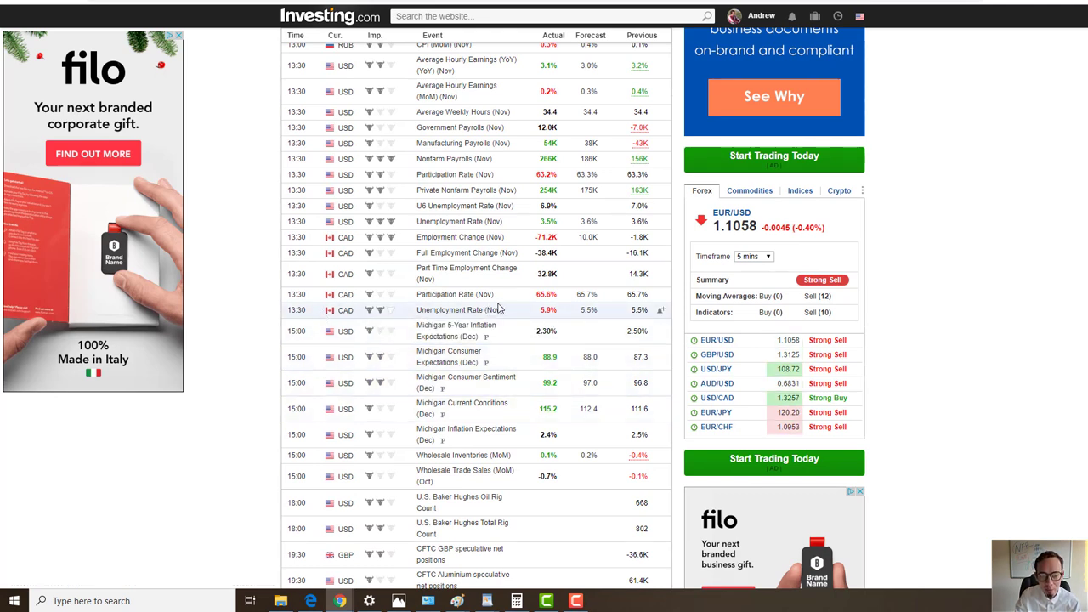
mouse_move(459, 221)
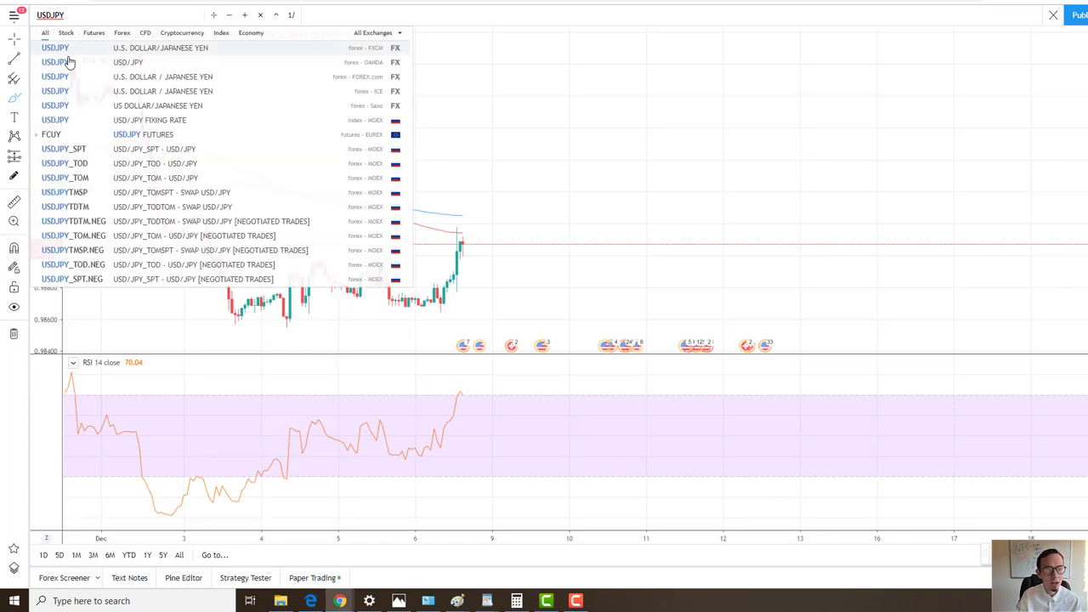
- Load the USD/JPY chart and switch its interval to 1-minute candles
left_click(128, 65)
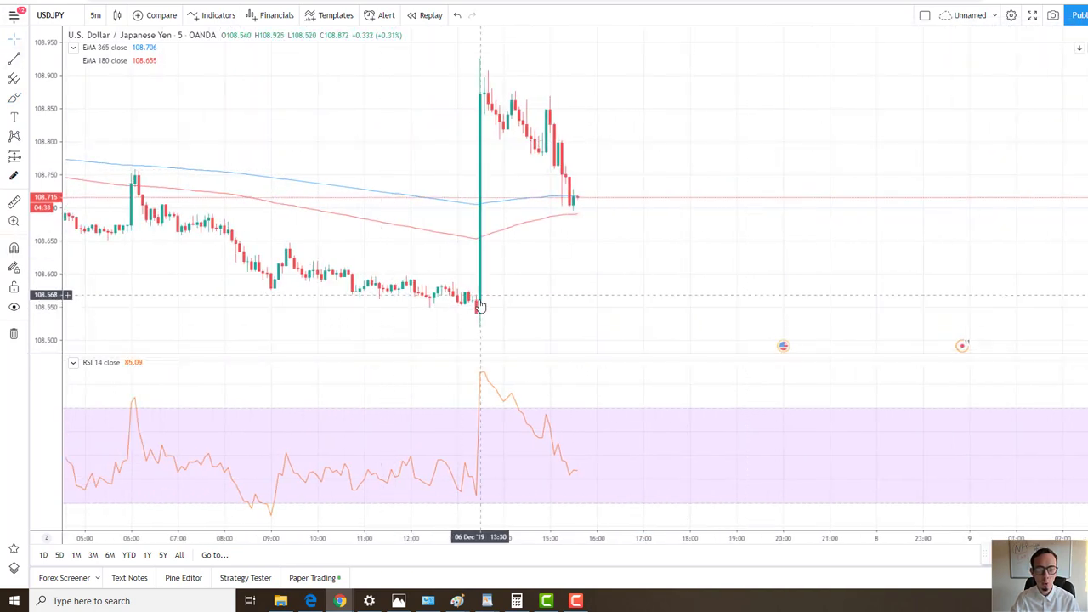
left_click(95, 17)
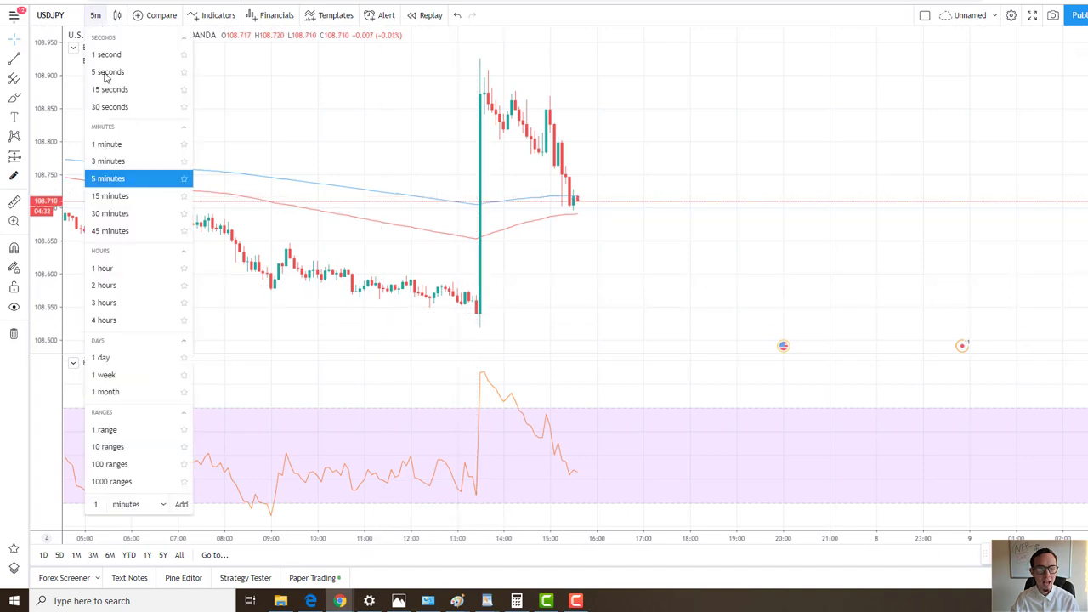
left_click(105, 143)
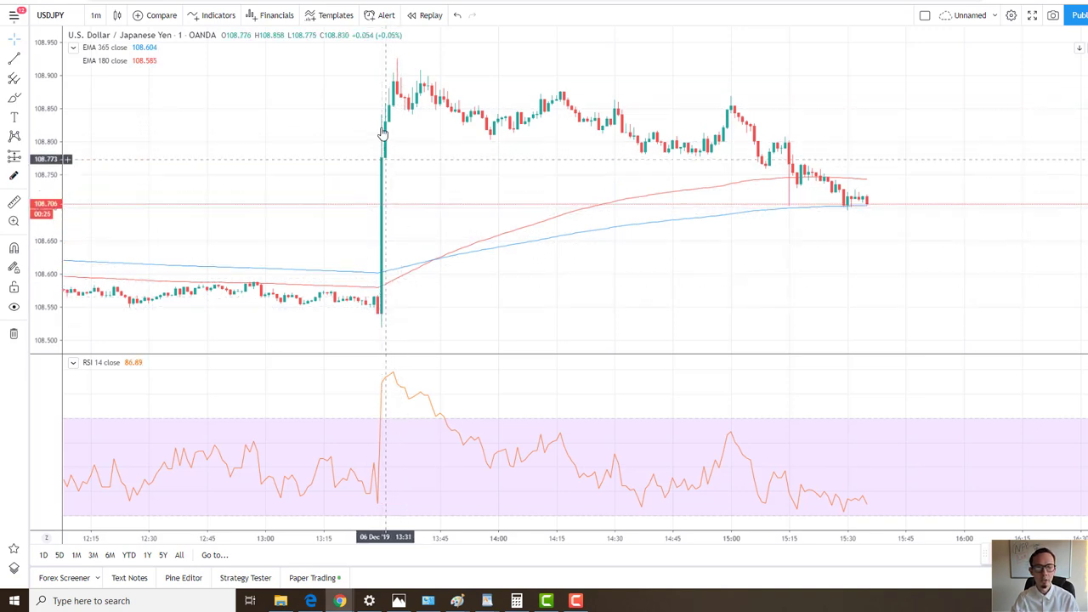
mouse_move(383, 119)
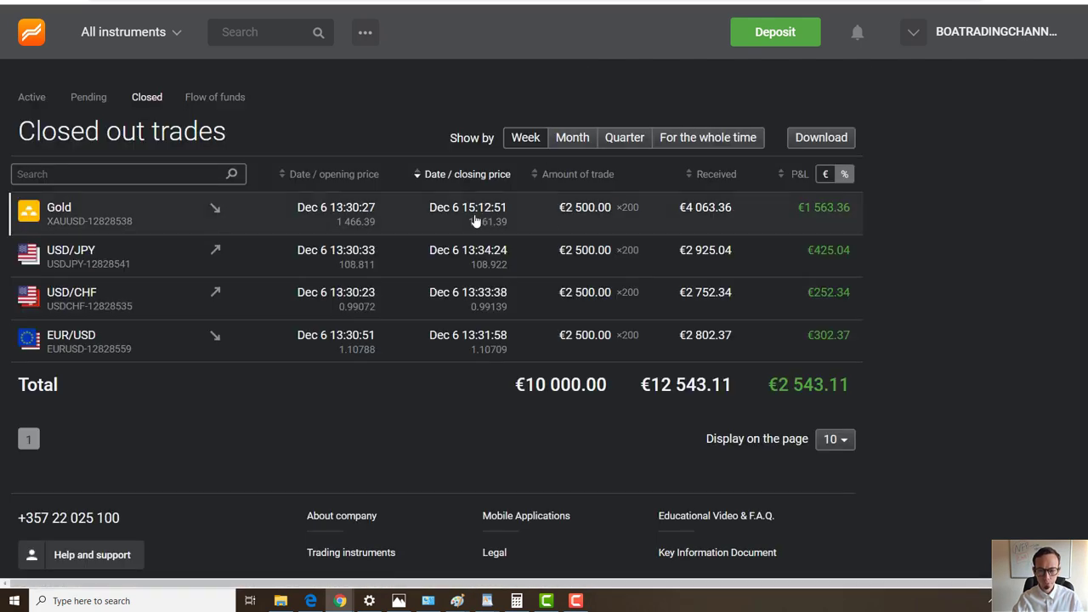
mouse_move(432, 337)
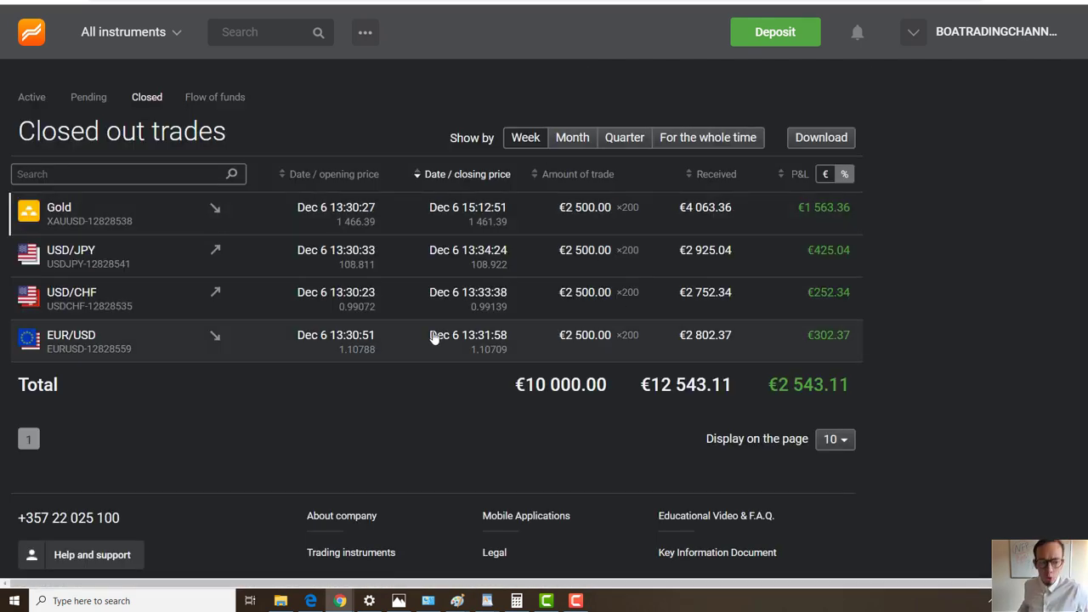
mouse_move(422, 316)
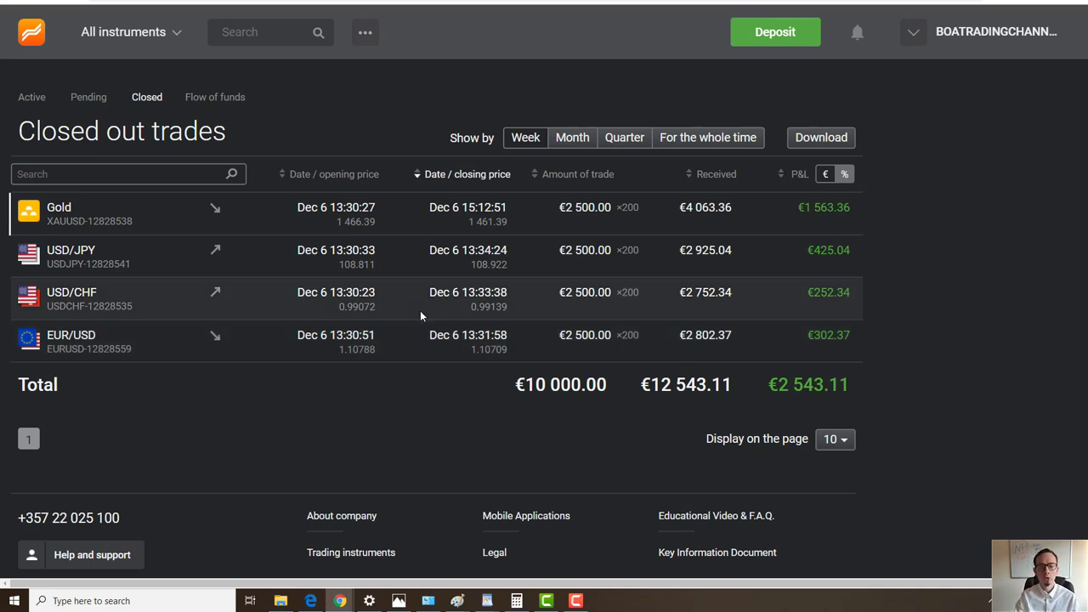
mouse_move(345, 390)
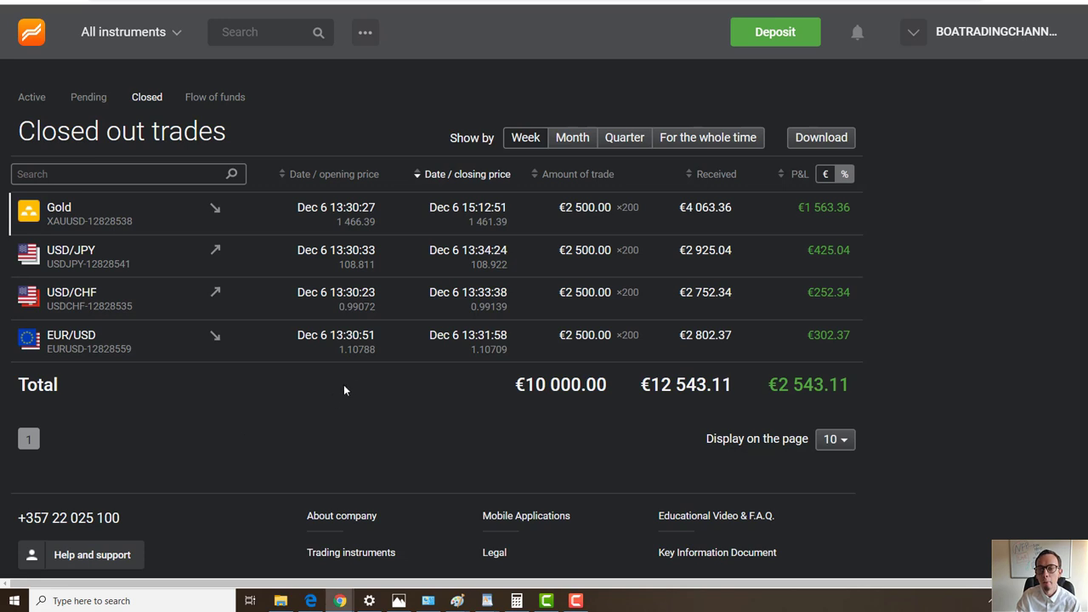
- Return to the Libertex tab showing the four closed trades totalling €2,543.11
left_click(128, 33)
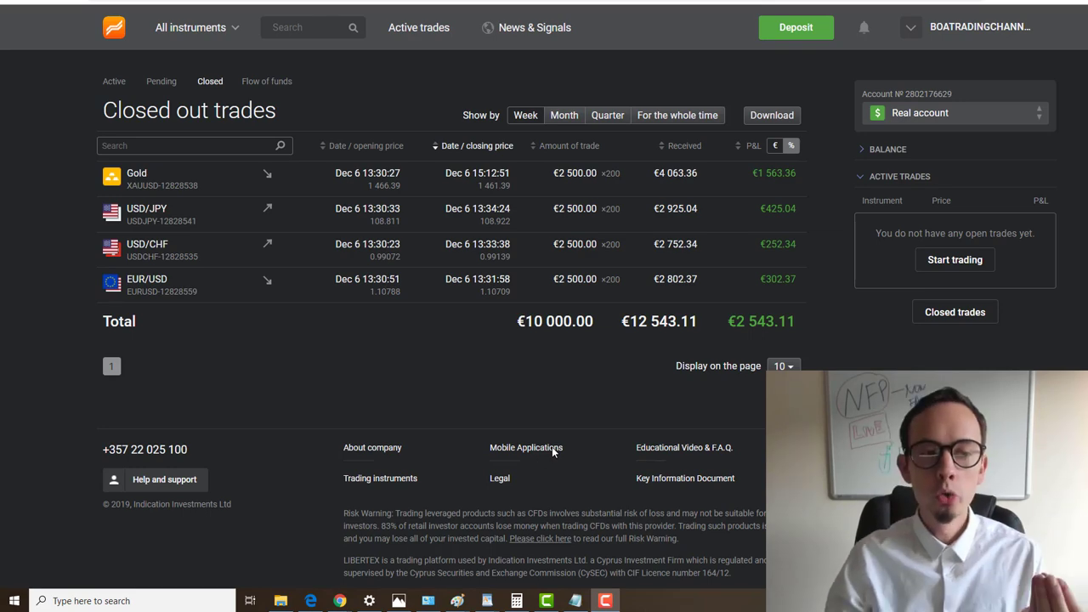
mouse_move(308, 376)
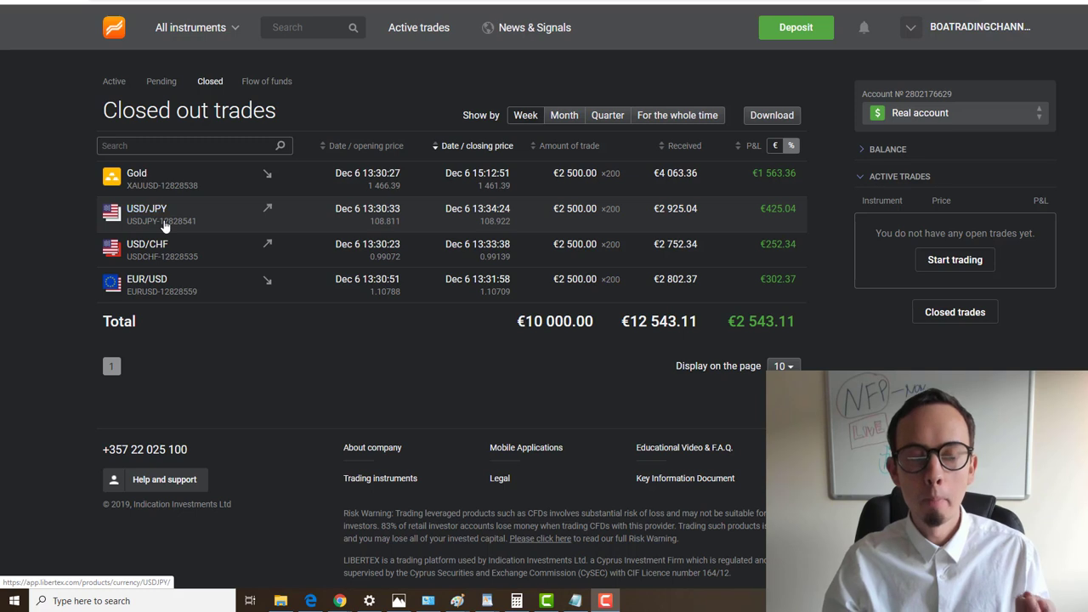
mouse_move(194, 251)
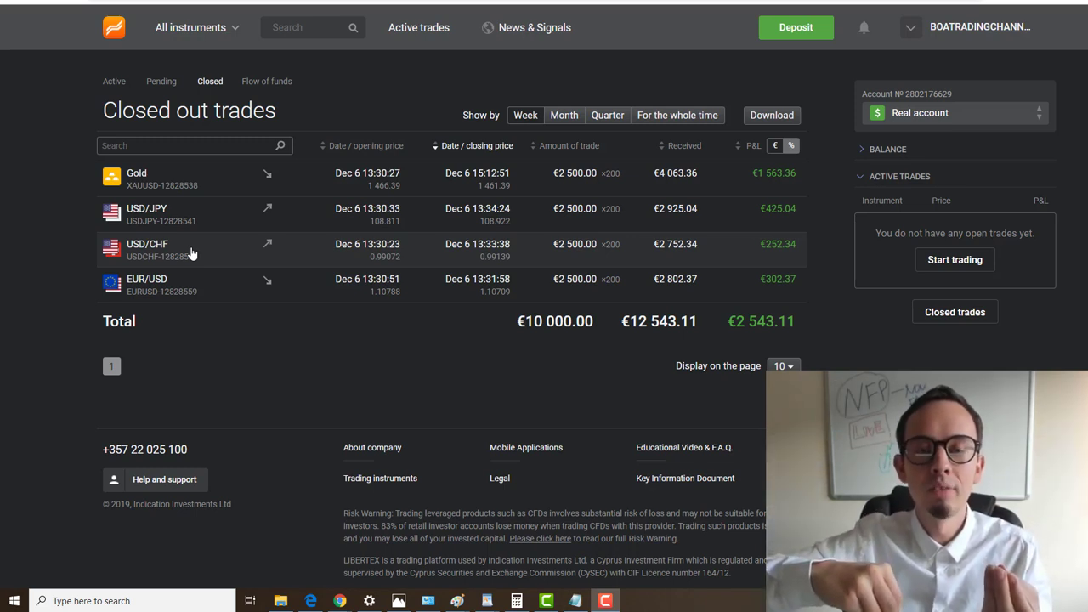
mouse_move(289, 179)
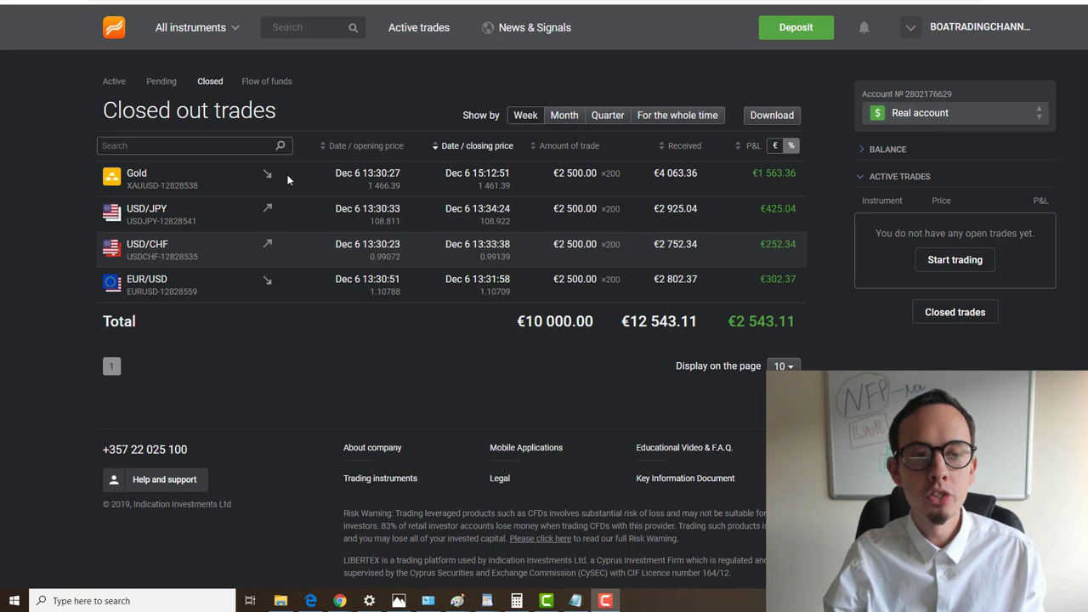
mouse_move(279, 224)
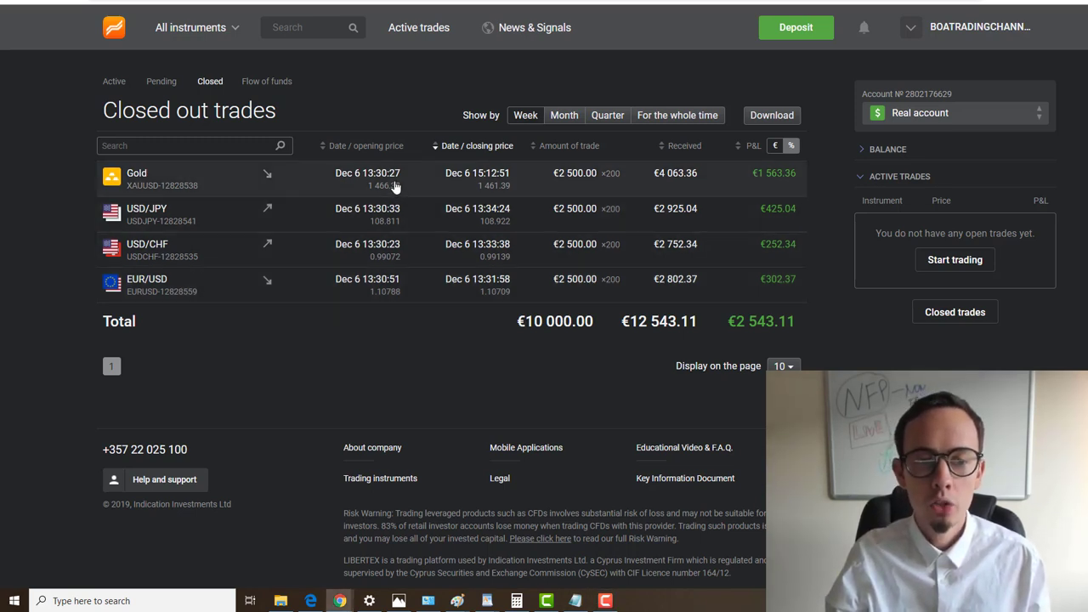
mouse_move(500, 332)
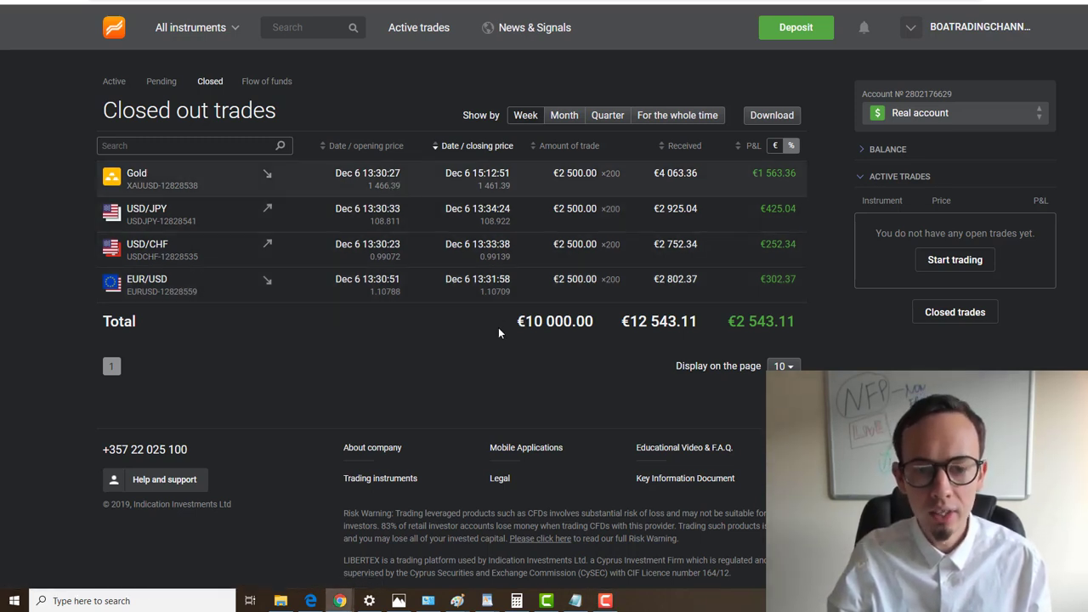
left_click(136, 179)
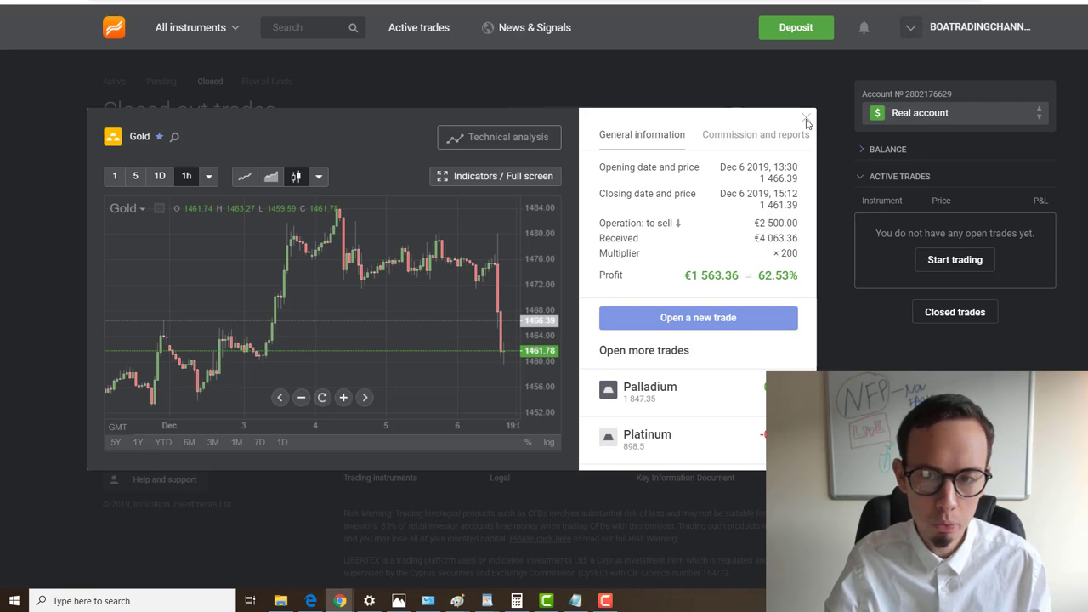
left_click(806, 118)
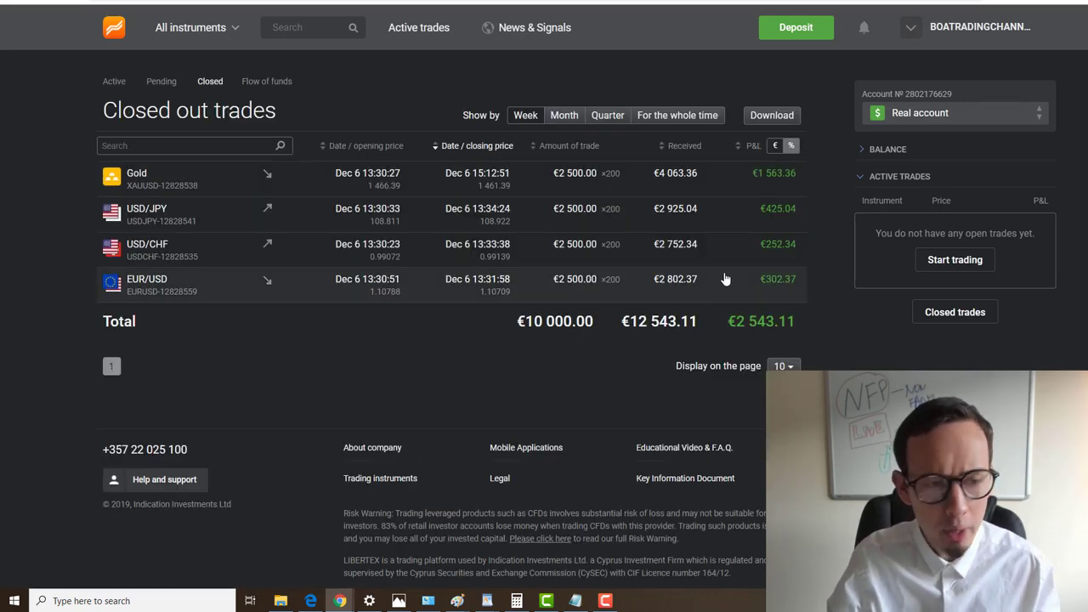
mouse_move(520, 421)
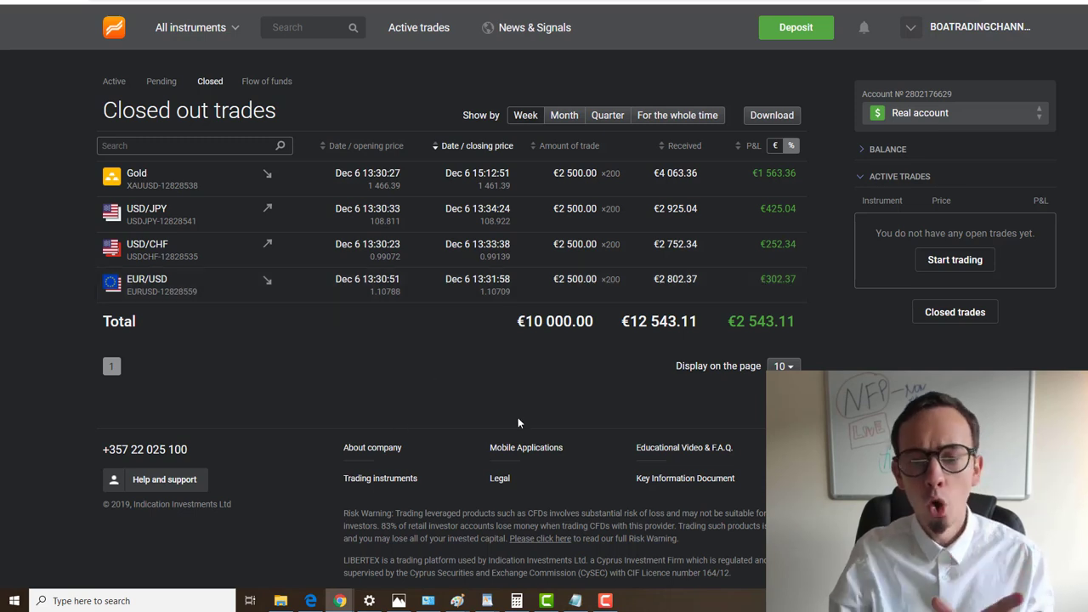
mouse_move(711, 346)
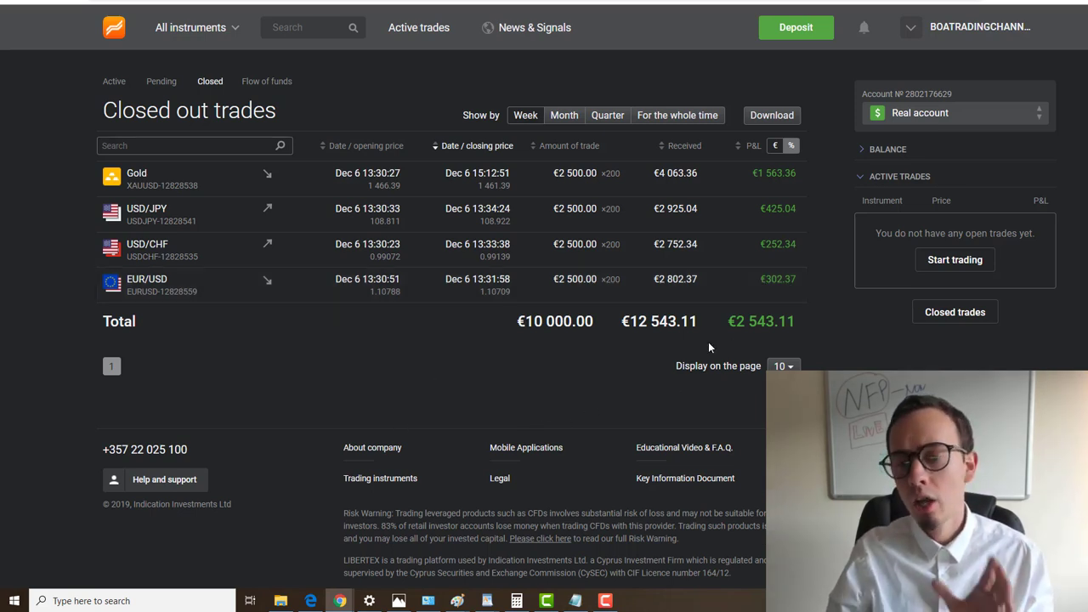
mouse_move(585, 461)
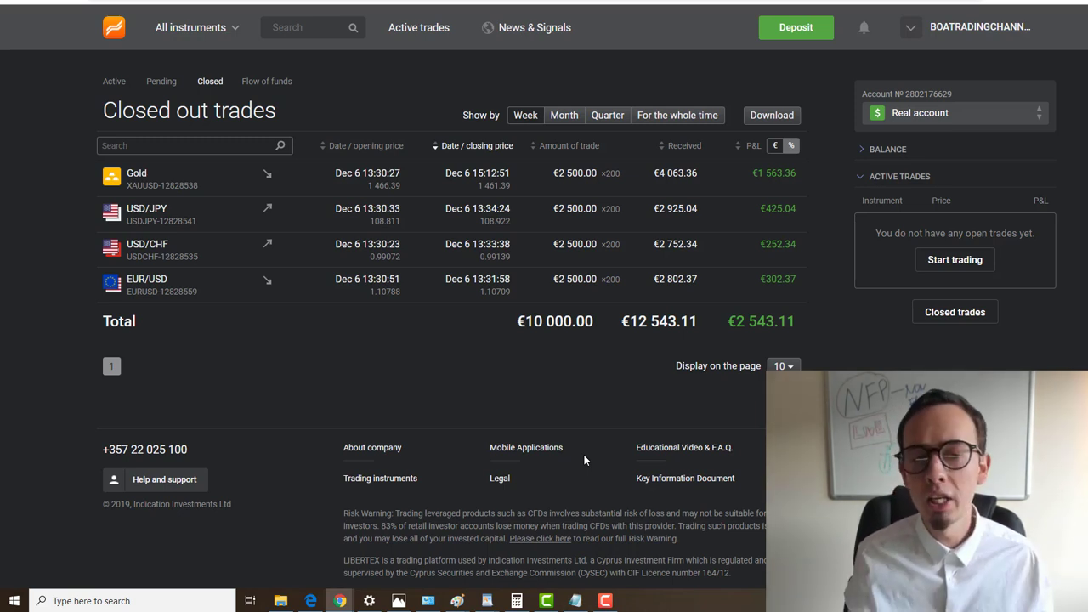
mouse_move(429, 174)
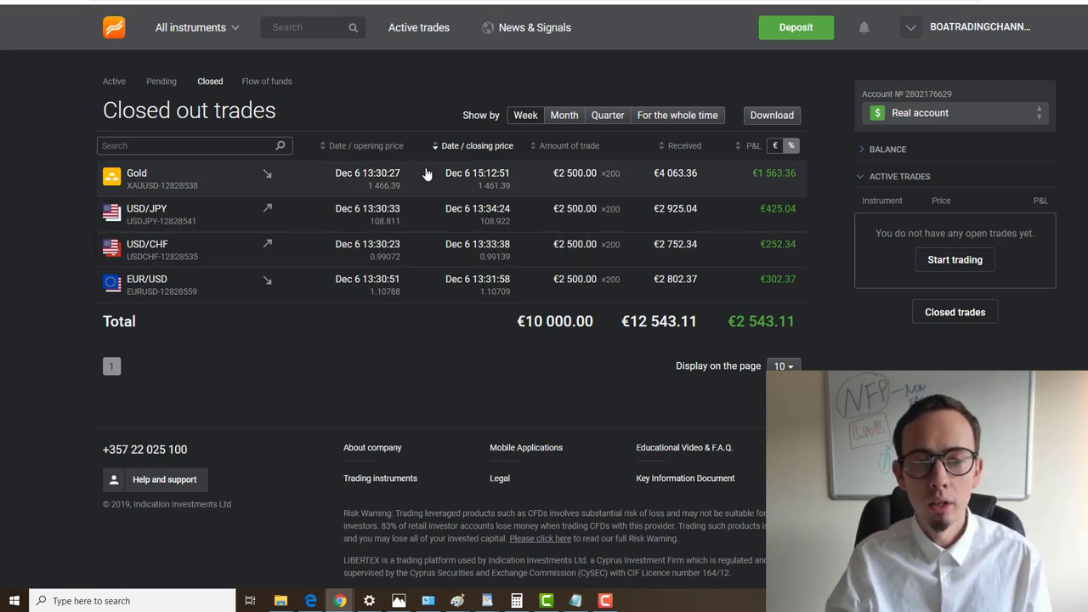
mouse_move(531, 181)
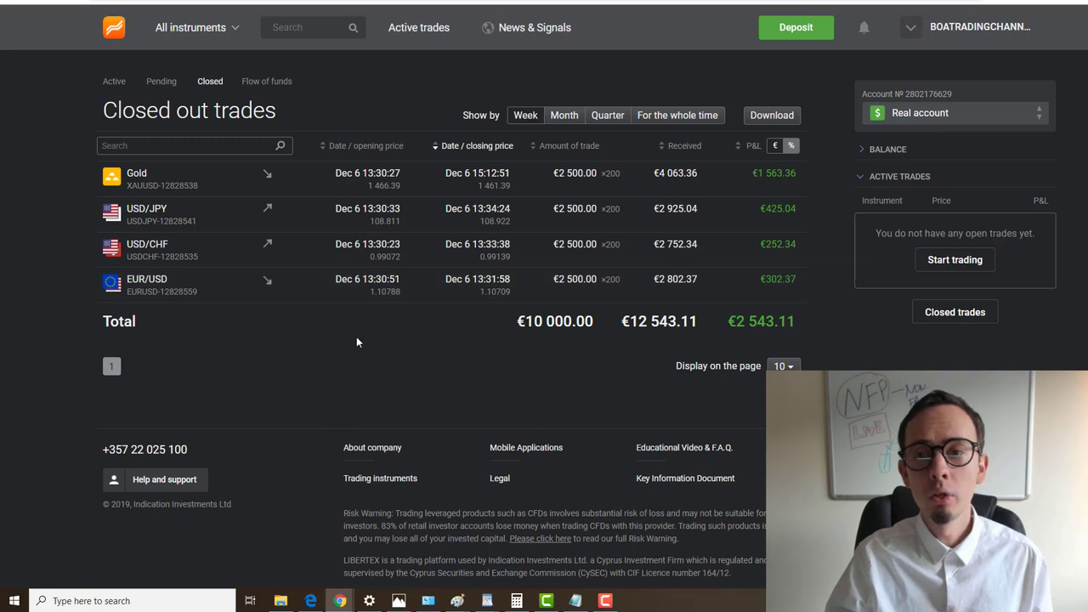
mouse_move(292, 238)
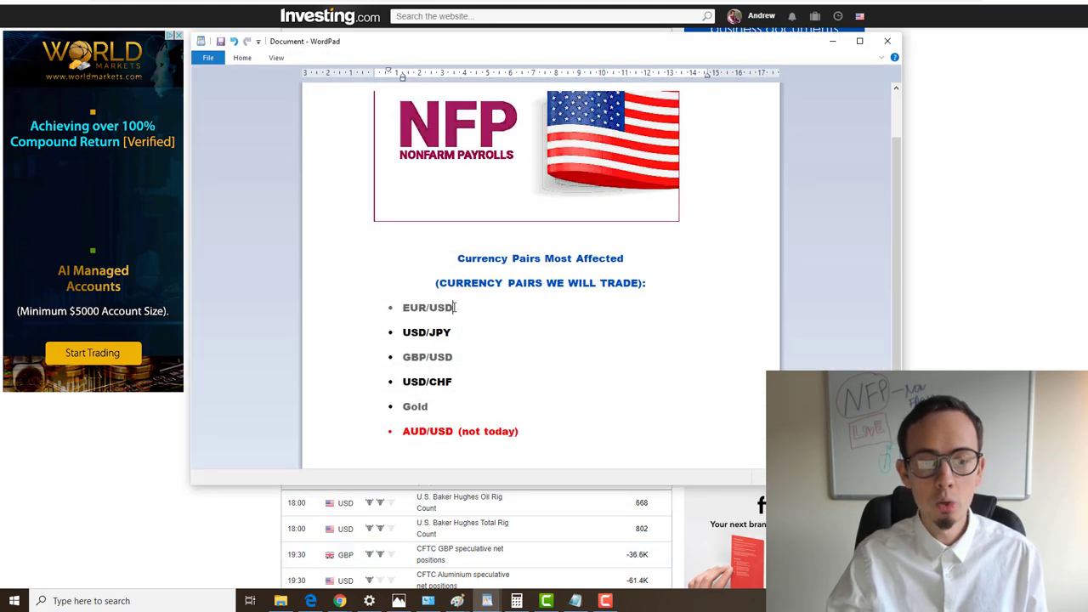
- Highlight EUR/USD, USD/CHF and GBP/USD in the NFP notes, then minimize WordPad
double_click(425, 332)
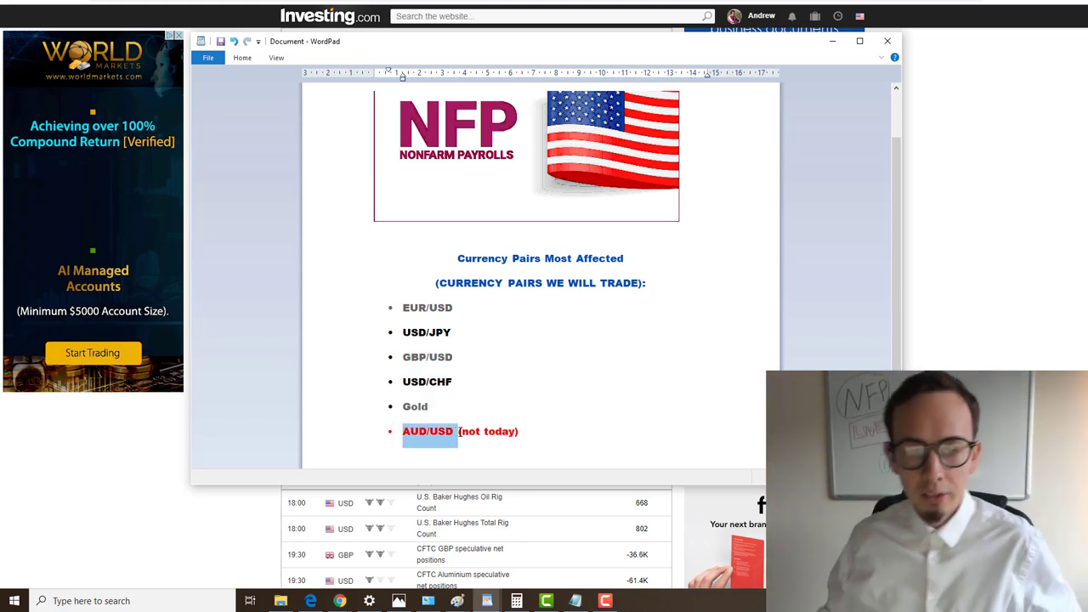
left_click(400, 358)
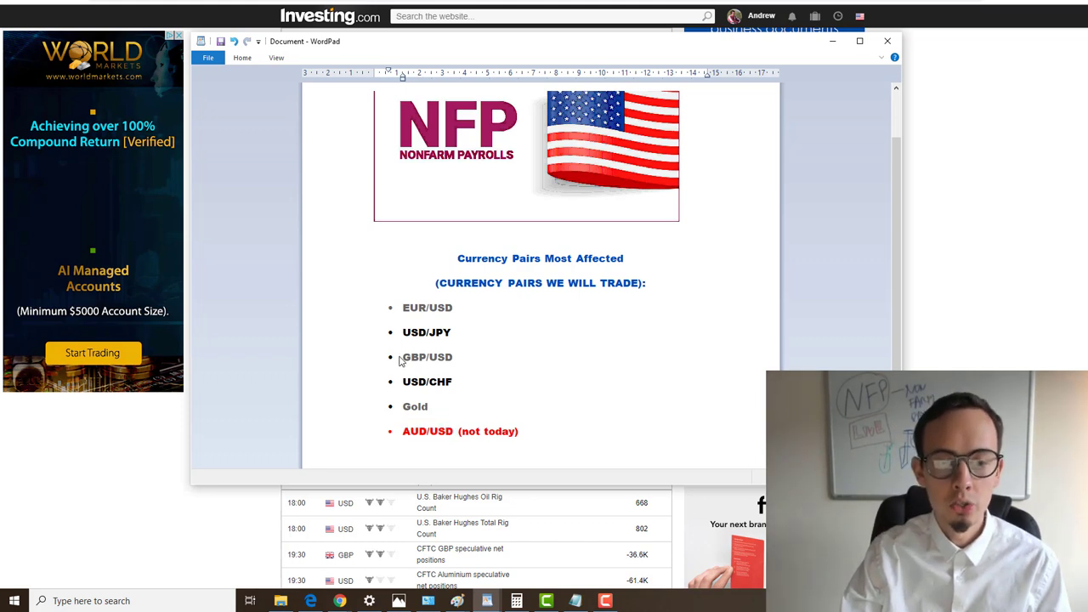
left_click(452, 381)
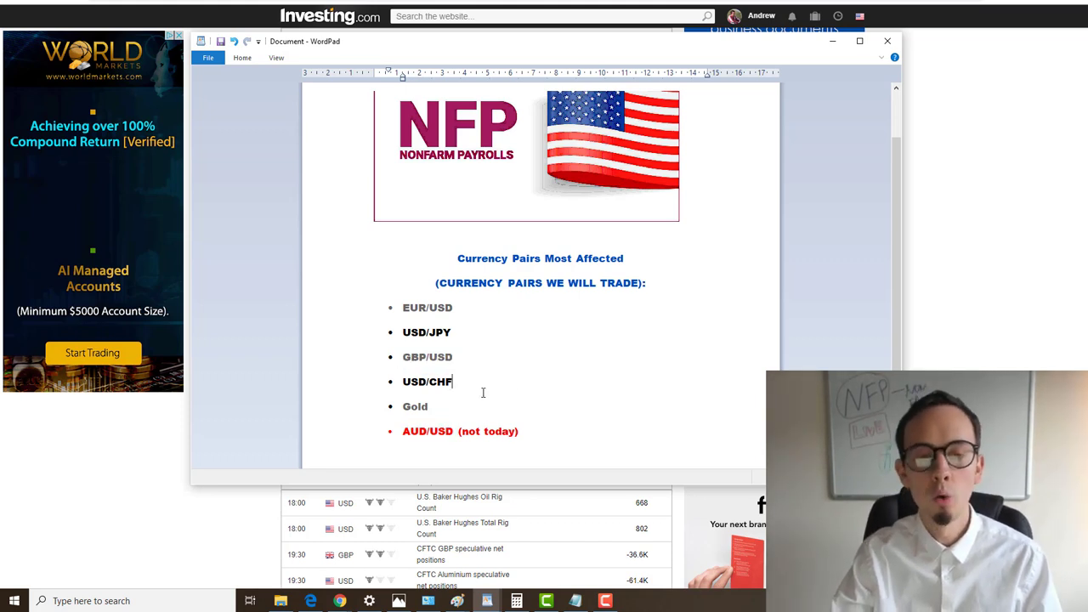
double_click(415, 357)
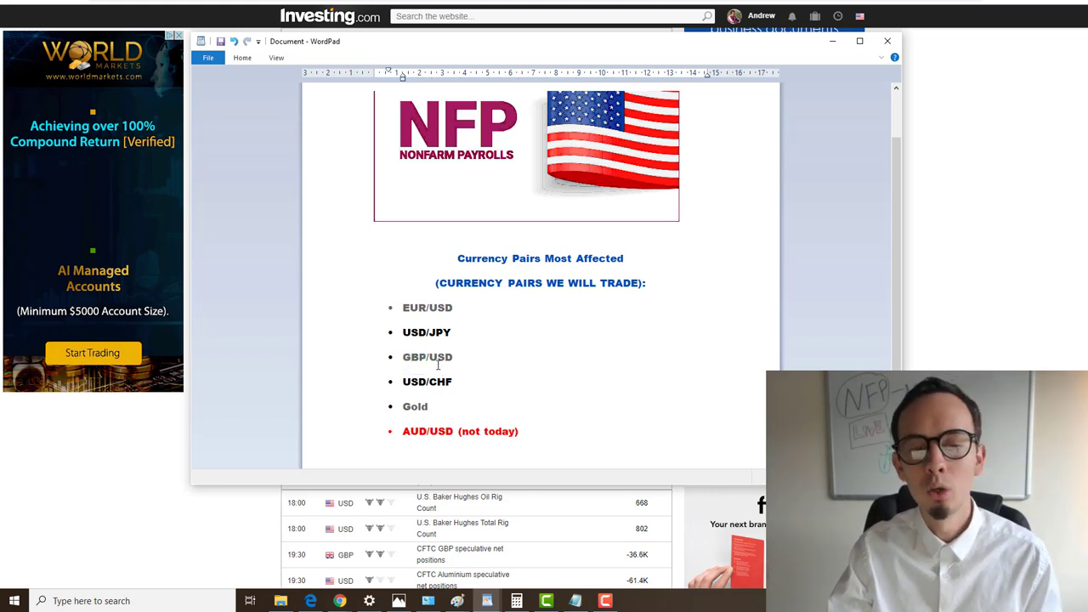
double_click(412, 357)
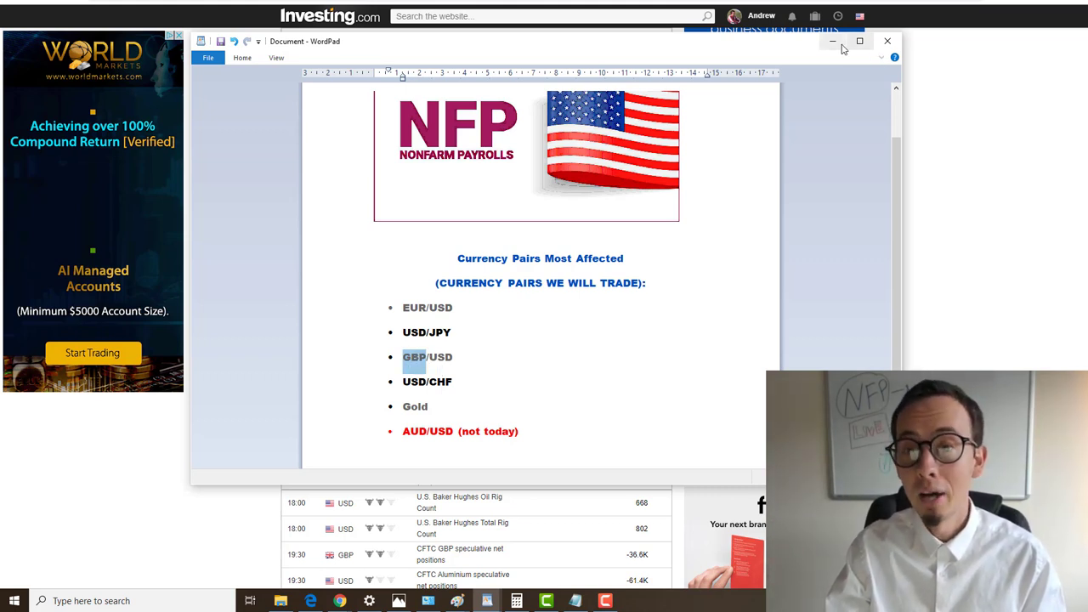
left_click(886, 41)
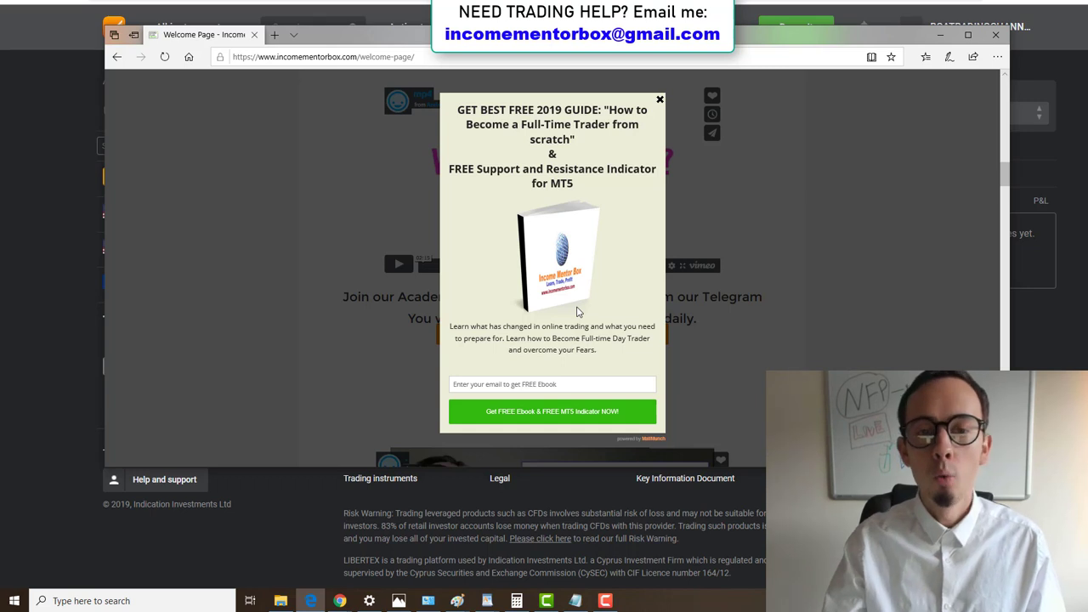
- Highlight the free support and resistance indicator offer, then close the academy site
left_click_drag(456, 108, 551, 125)
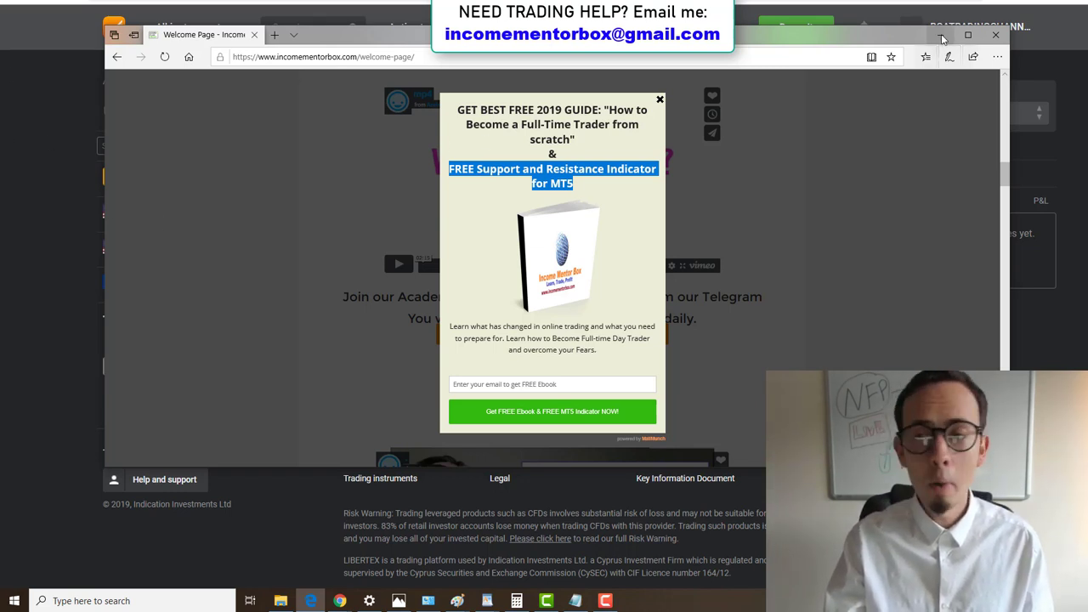
left_click(660, 99)
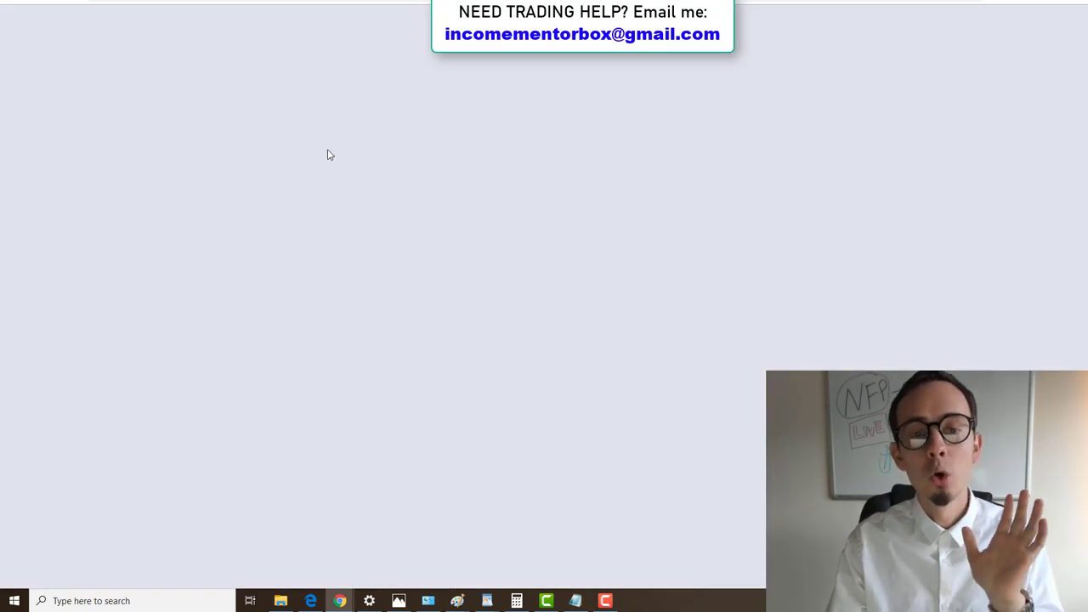
mouse_move(391, 239)
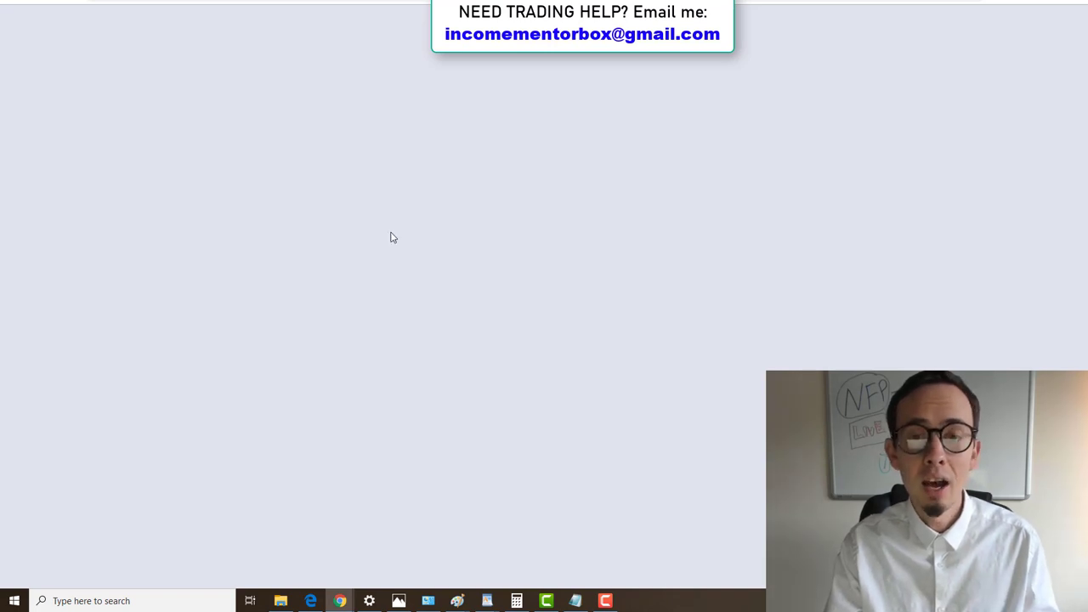